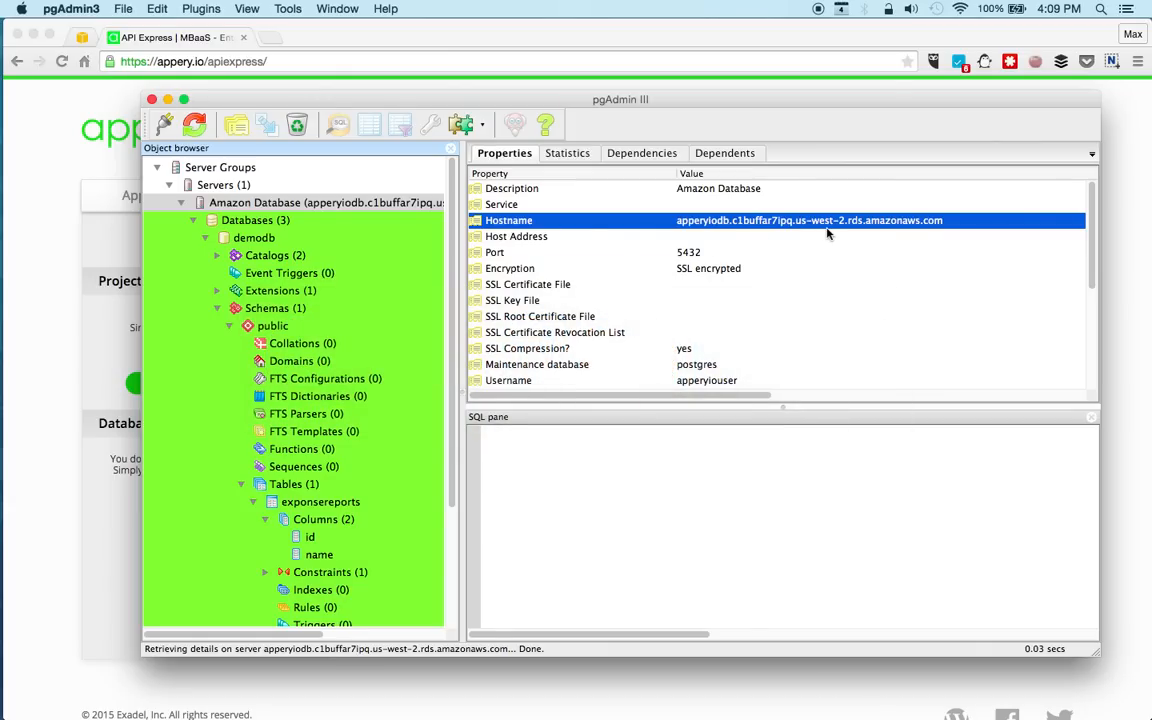
mouse_move(792, 232)
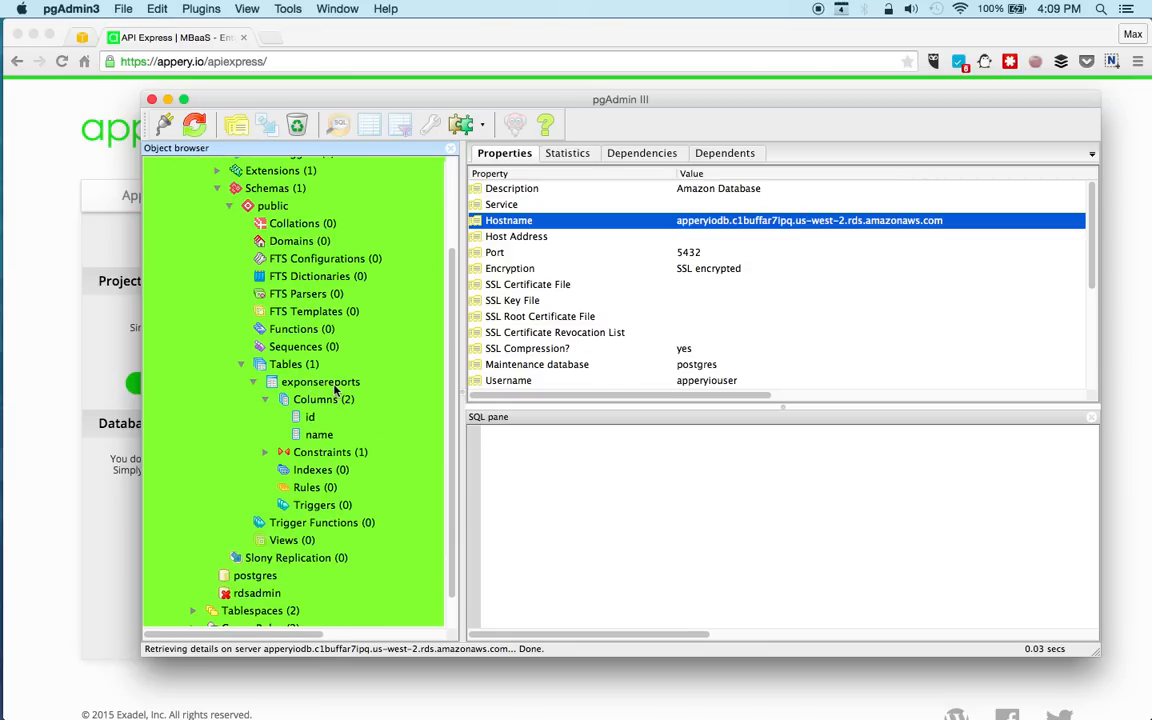
- Show all rows of the exponsereports table via View Data > View All Rows
right_click(320, 382)
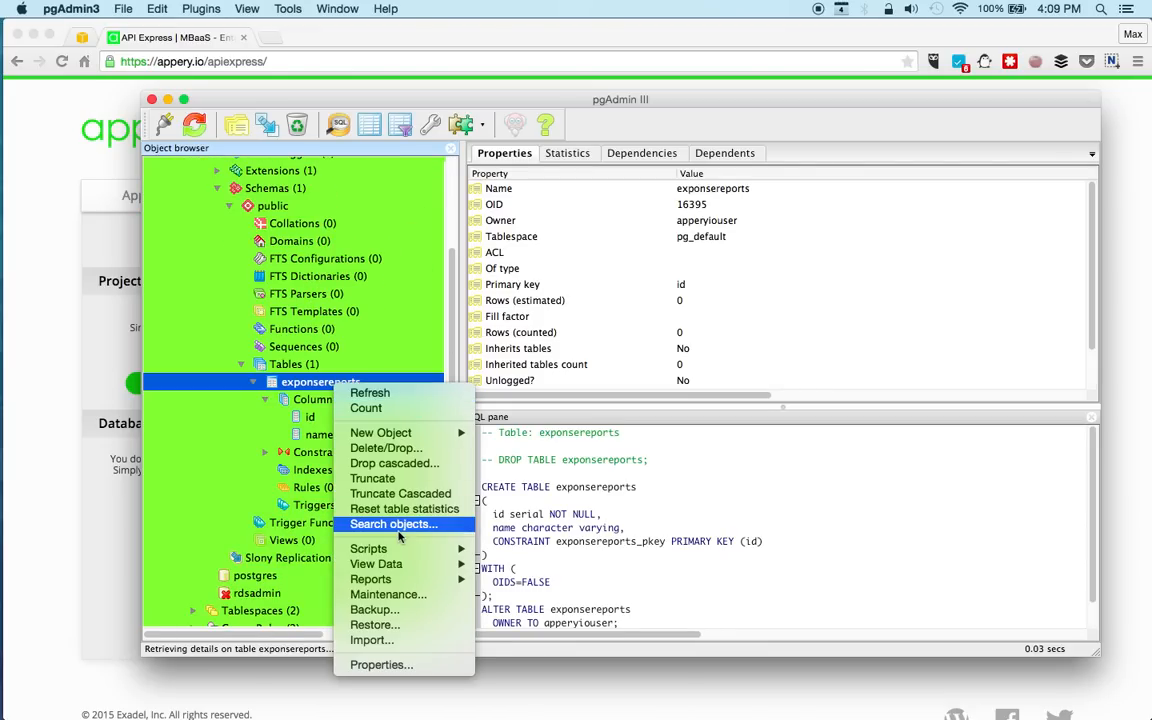
mouse_move(376, 564)
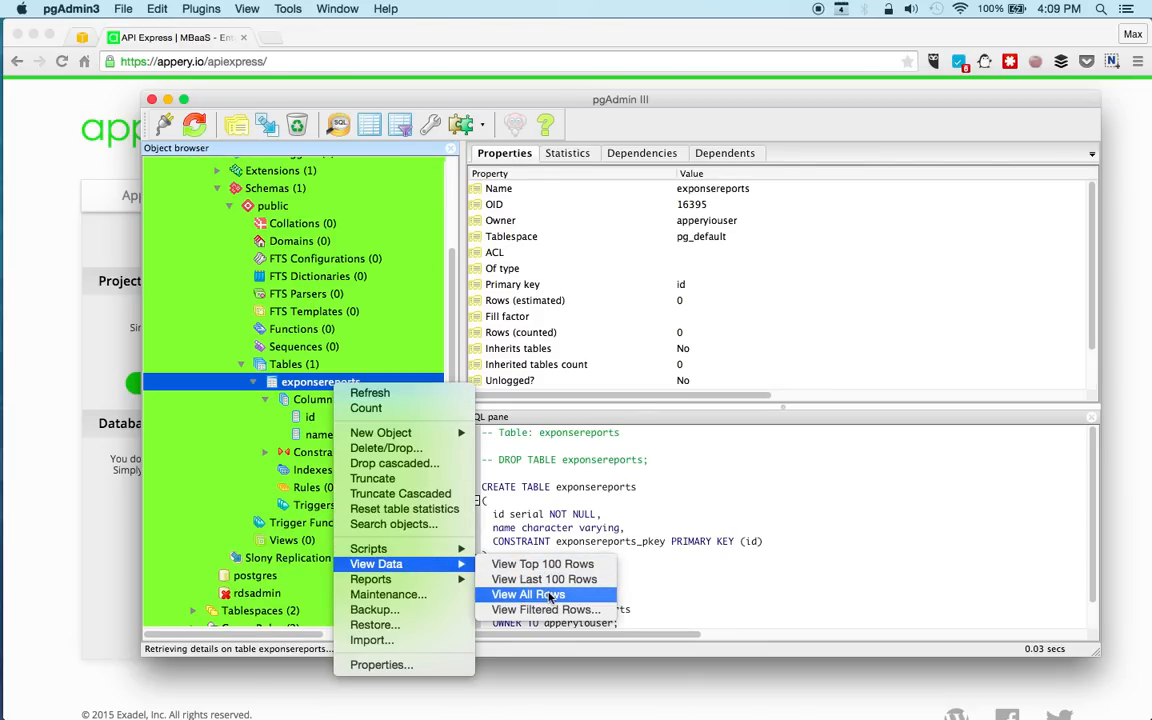
click(528, 594)
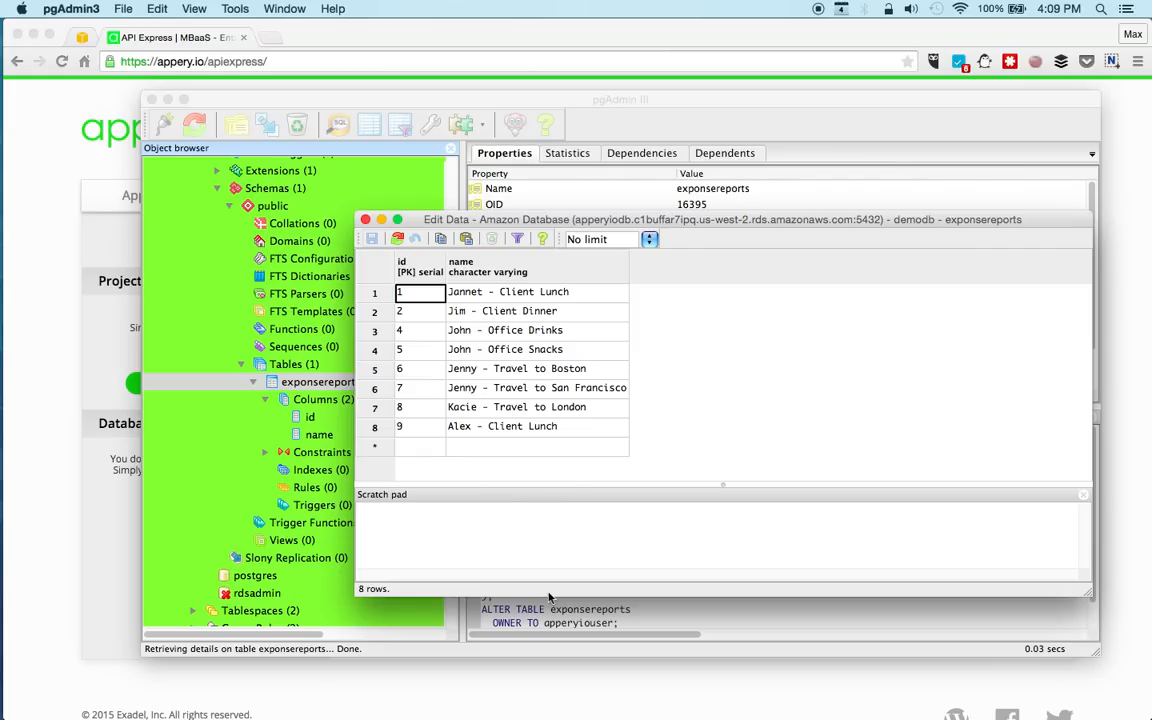
mouse_move(652, 420)
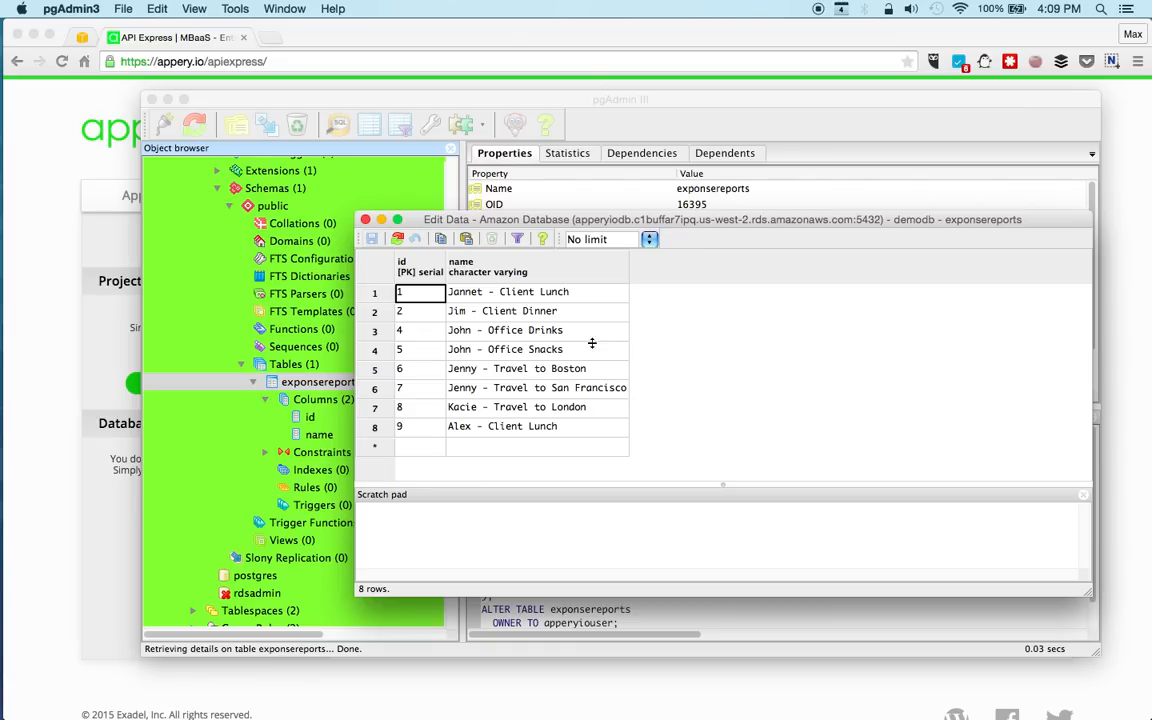
mouse_move(706, 416)
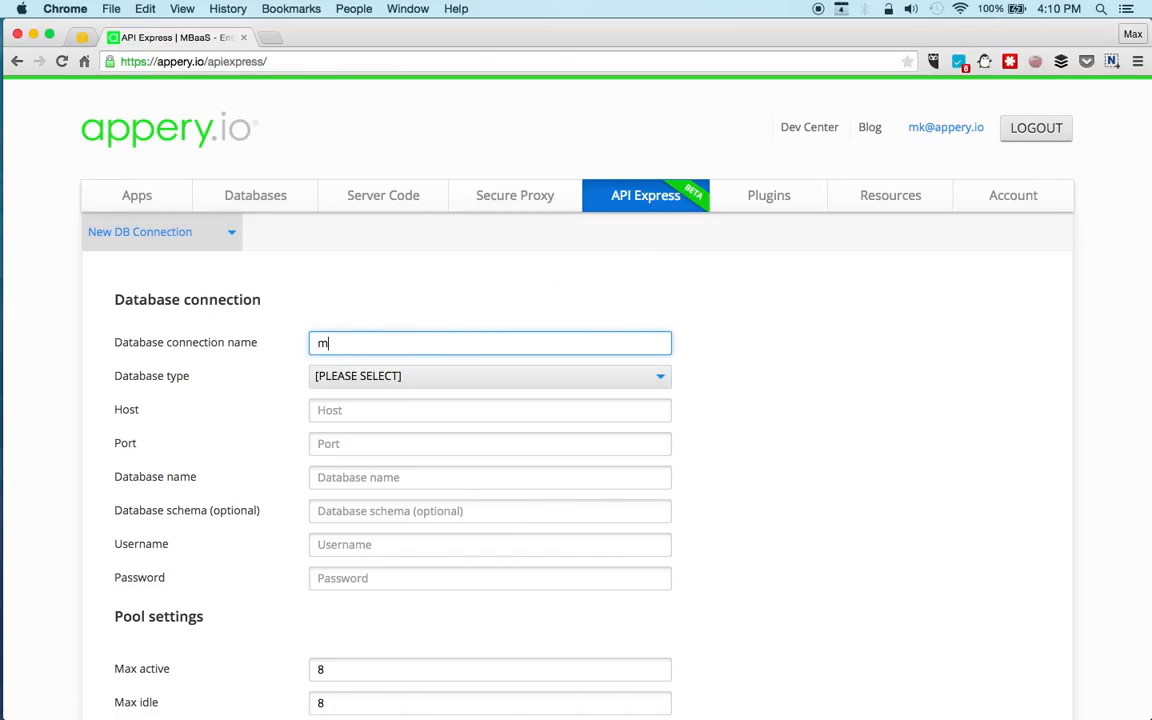
- Name the connection My Database, choose PostgreSQL and enter the Amazon RDS host
text(My D)
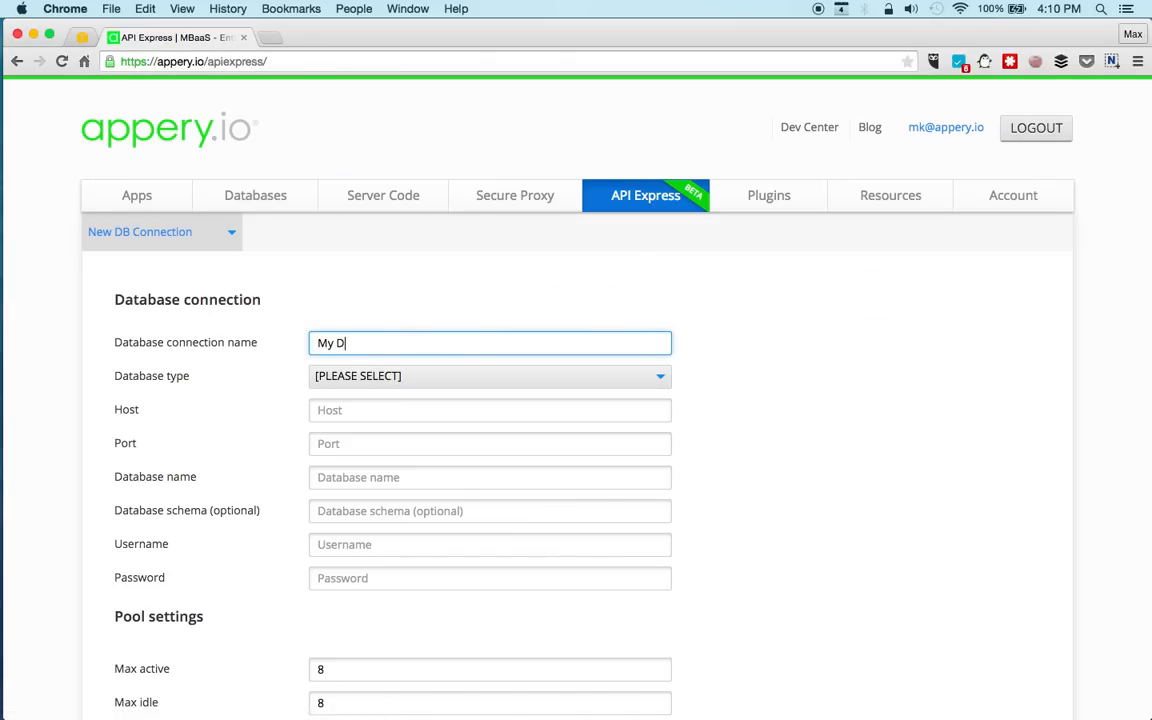
click(490, 376)
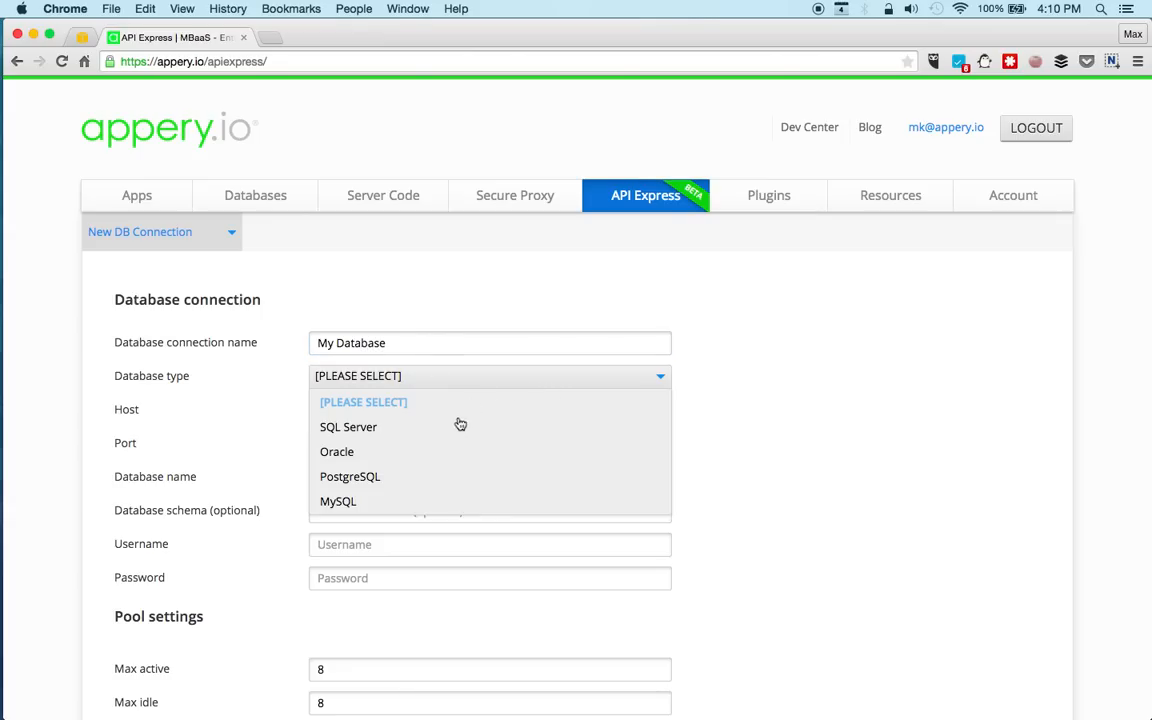
click(350, 476)
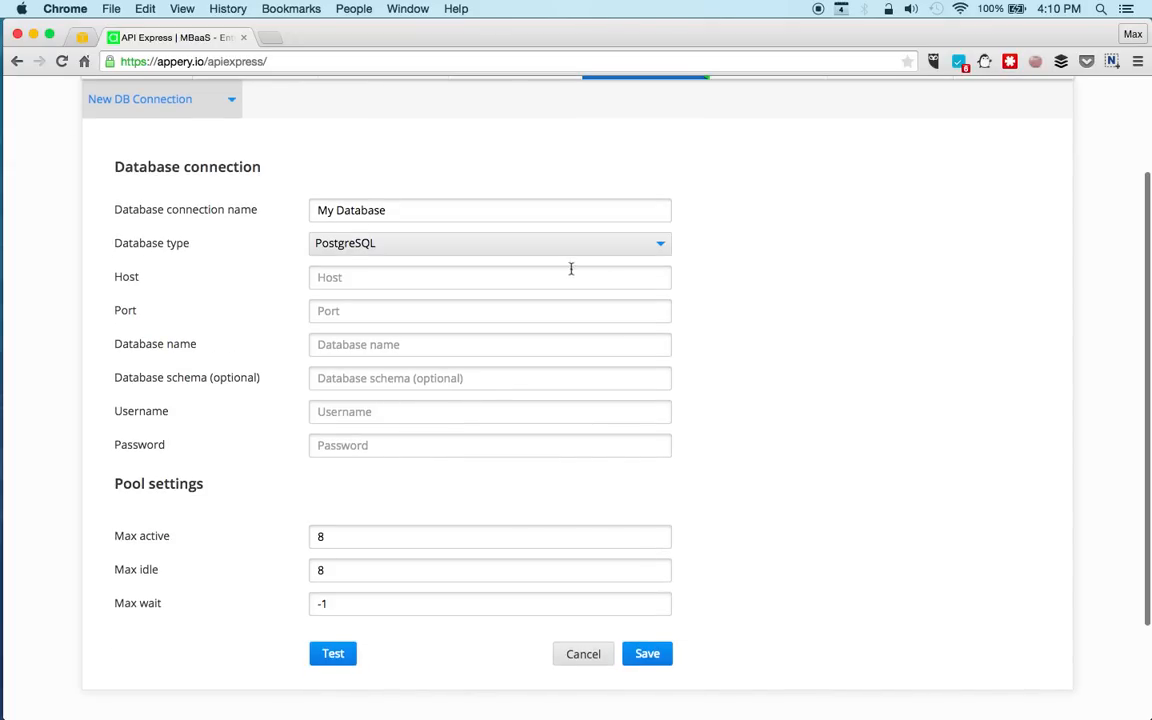
text(apperyiodb.c1buffar7ipq.us-west-2.rds.amazonaws.com)
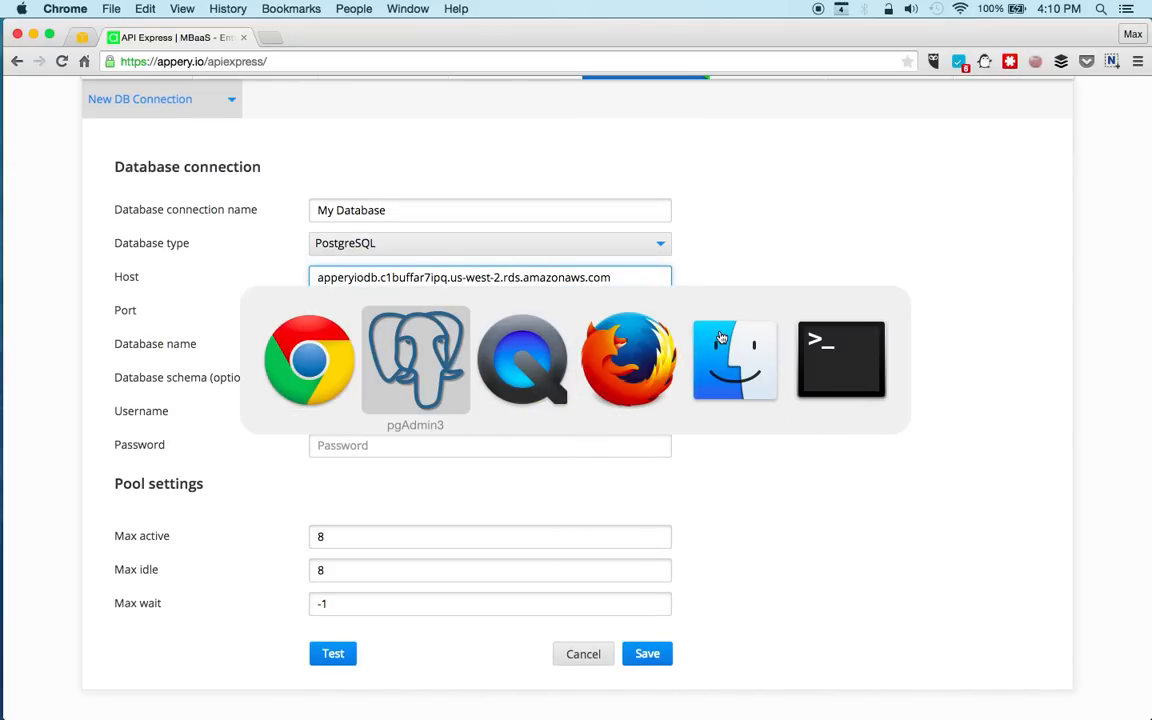
- Enter port 5432, database demodb, user apperyiouser and password, then save and test the connection
click(416, 360)
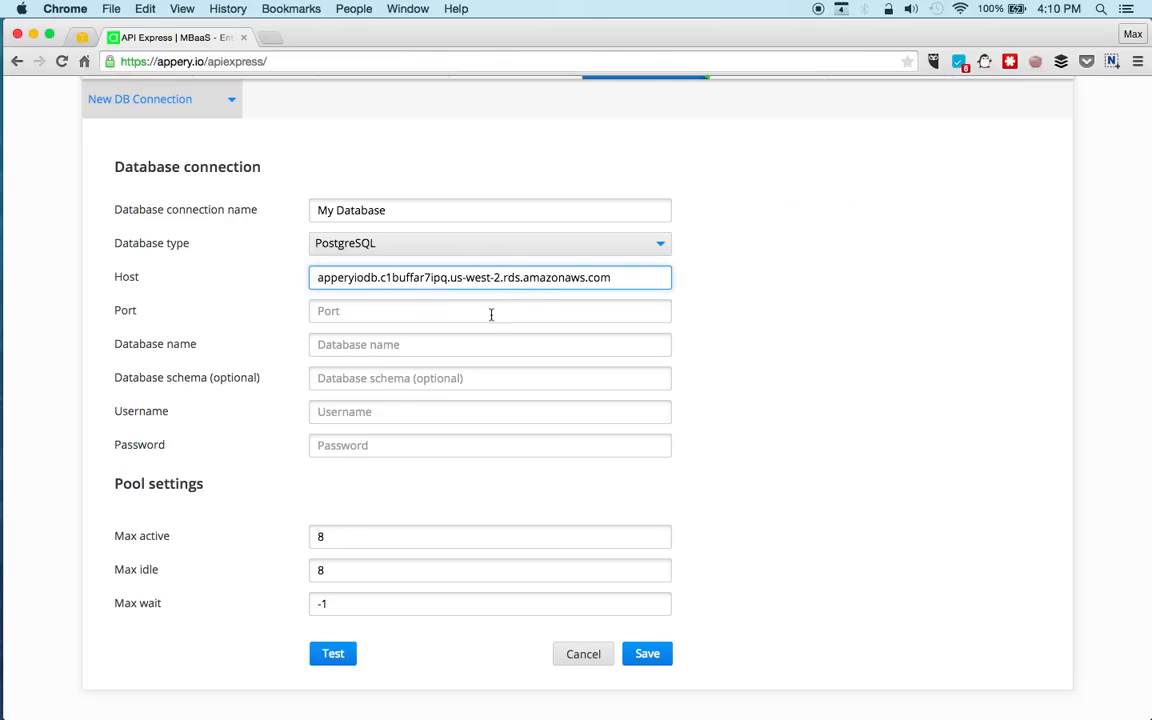
text(5432)
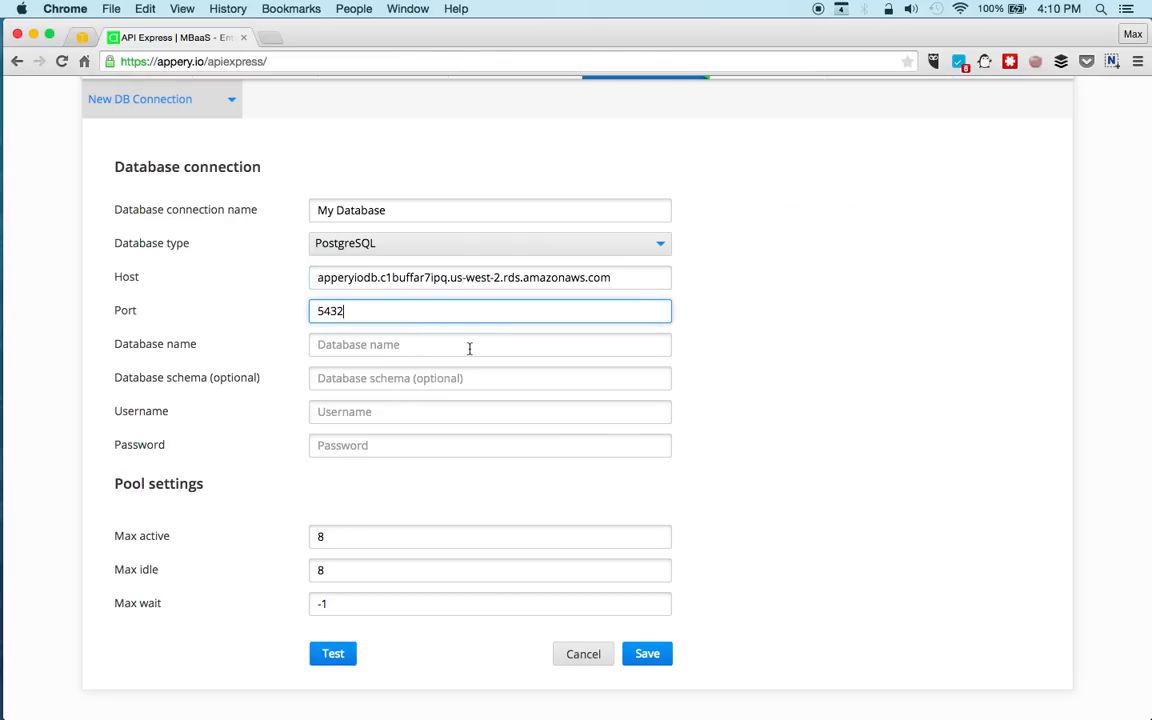
text(demod)
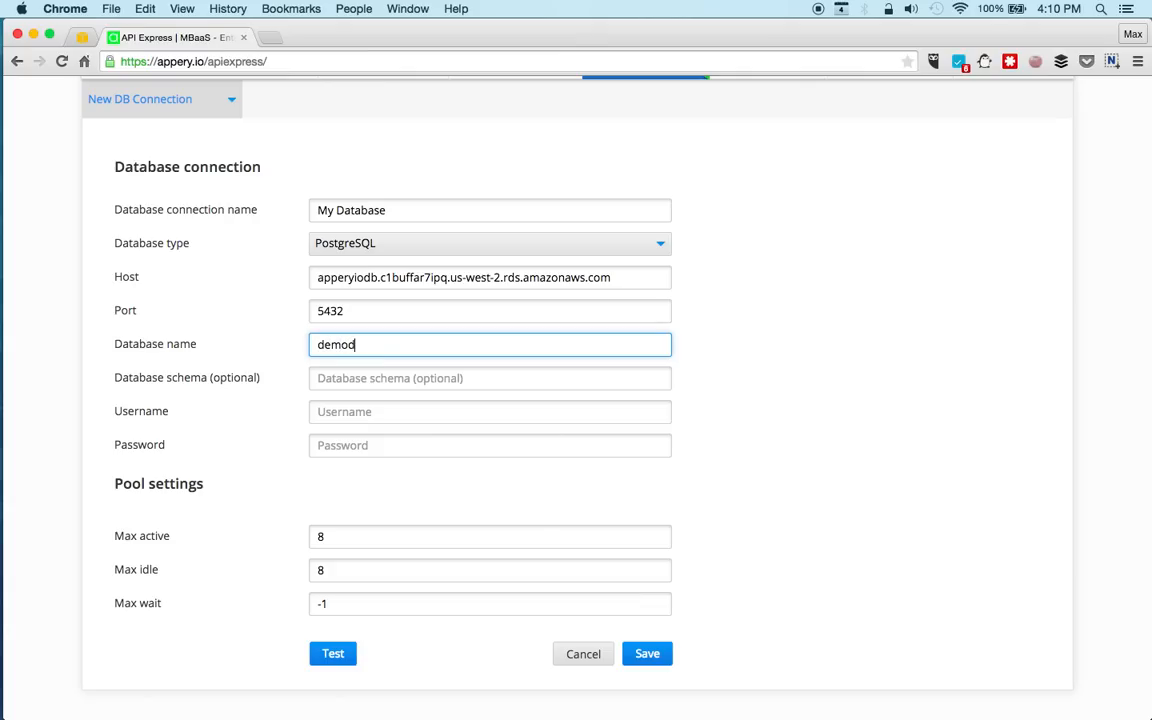
text(apperyiouser)
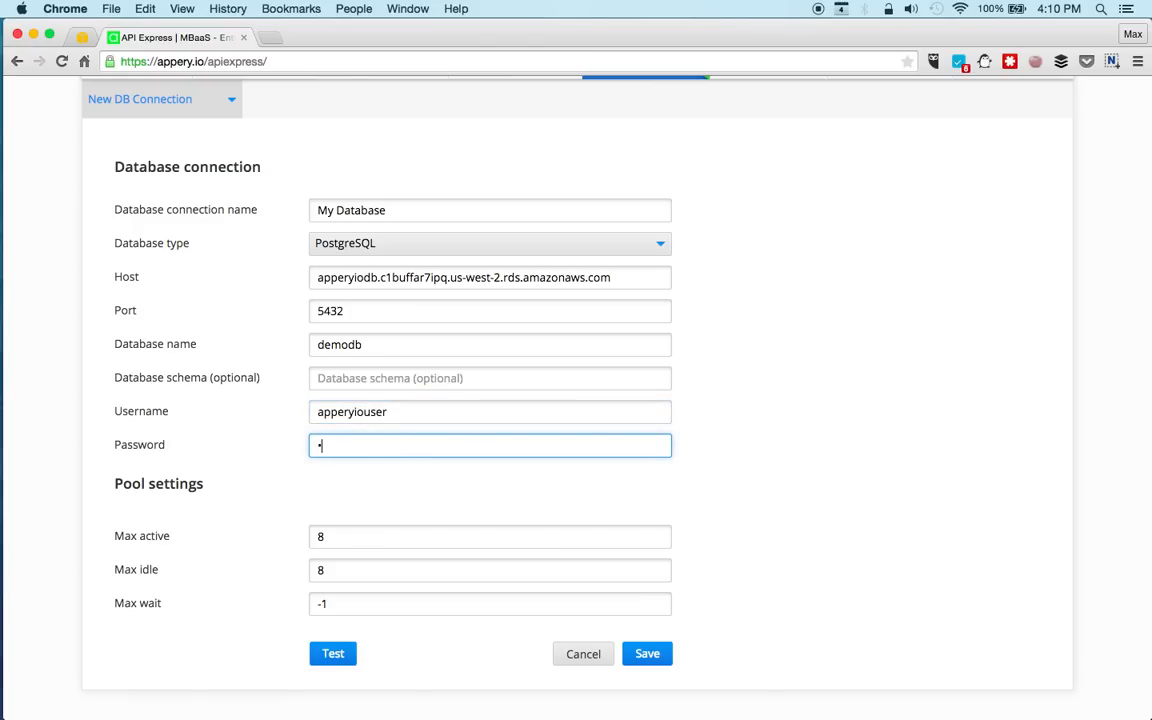
text(password)
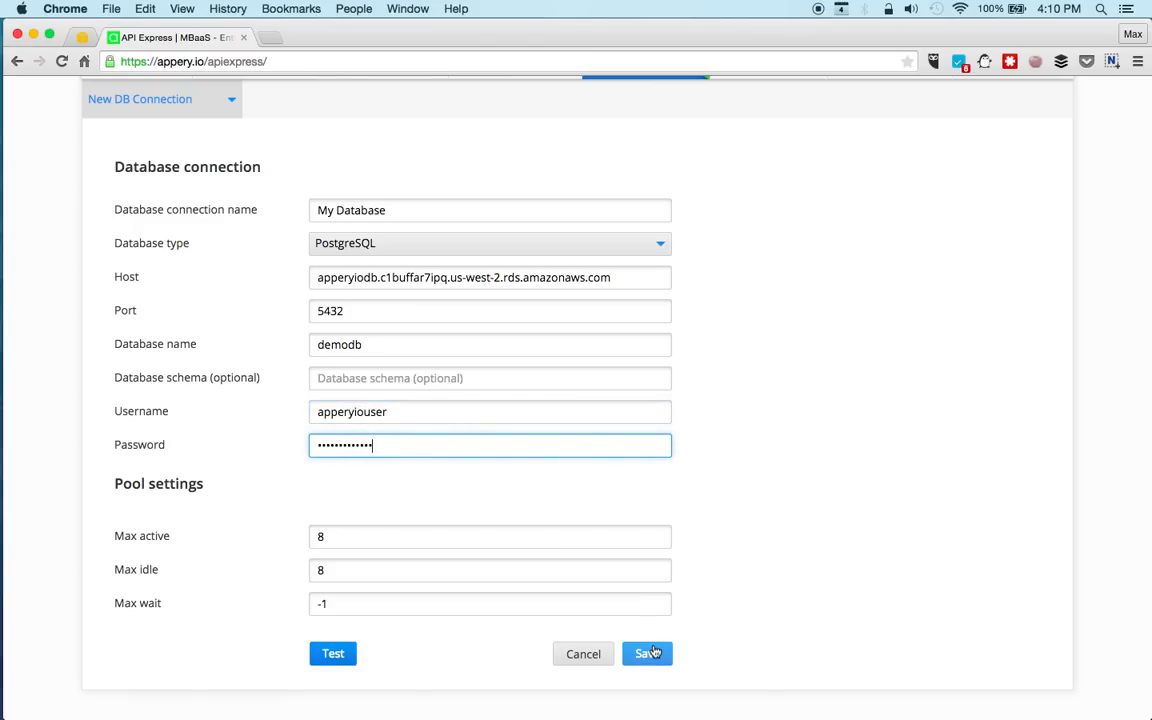
click(648, 652)
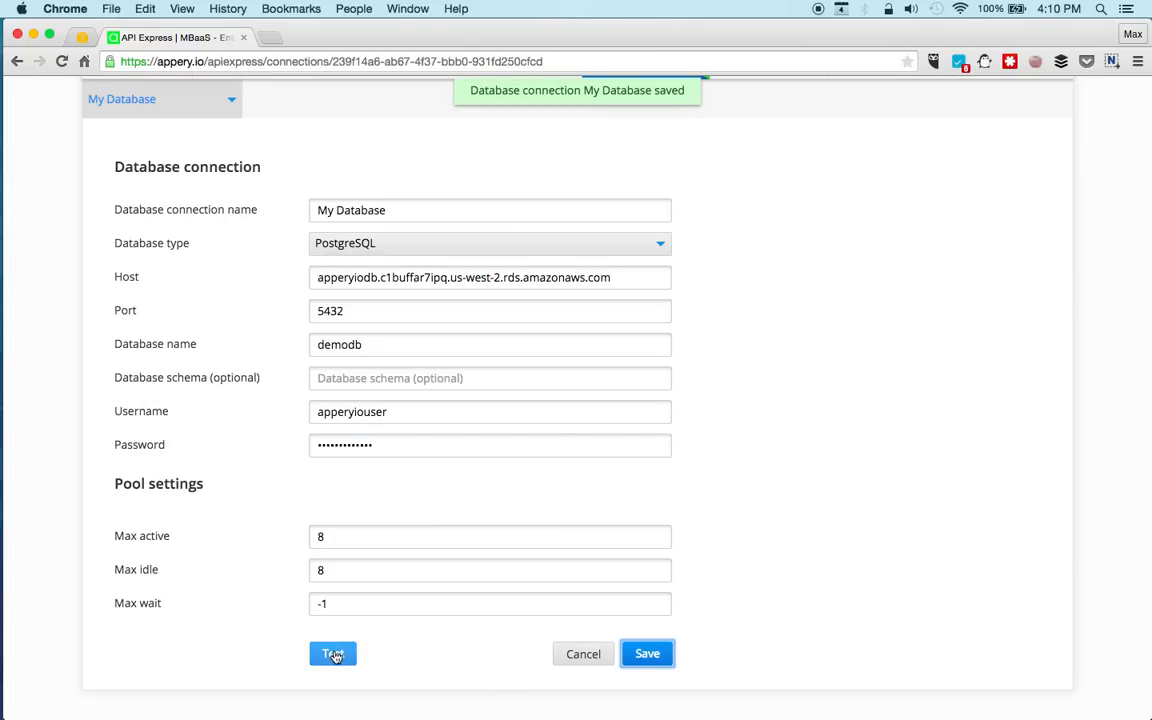
click(332, 652)
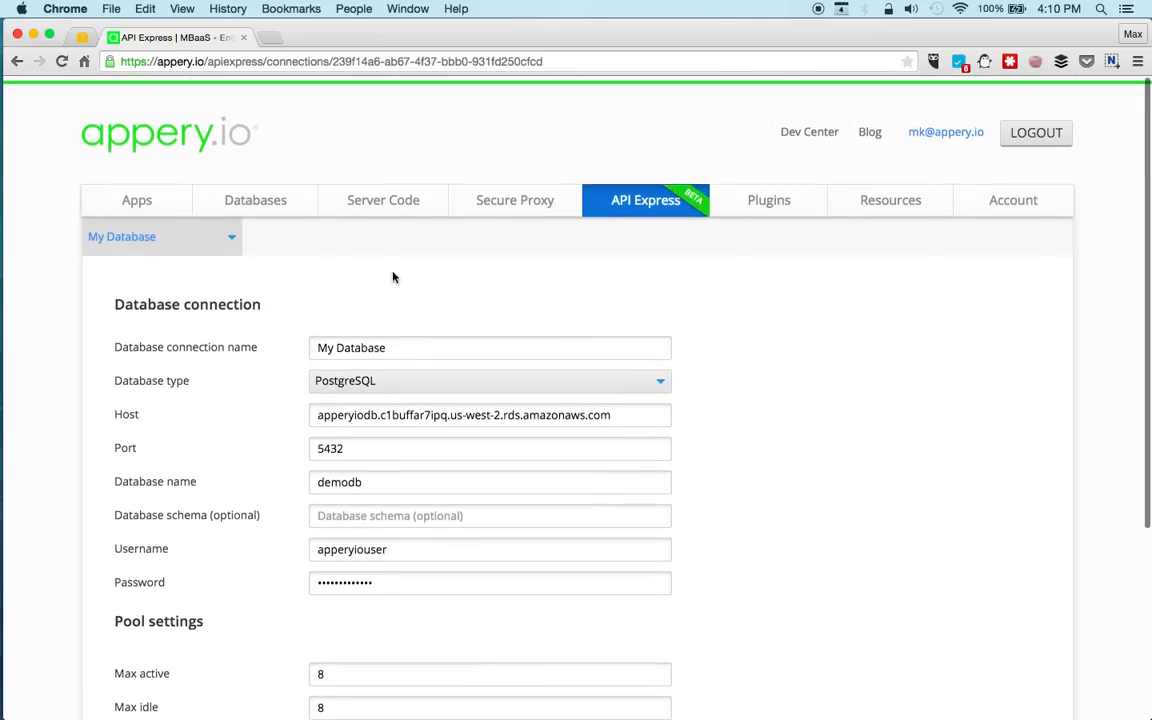
- Return to the API Express overview and start a new project
click(160, 236)
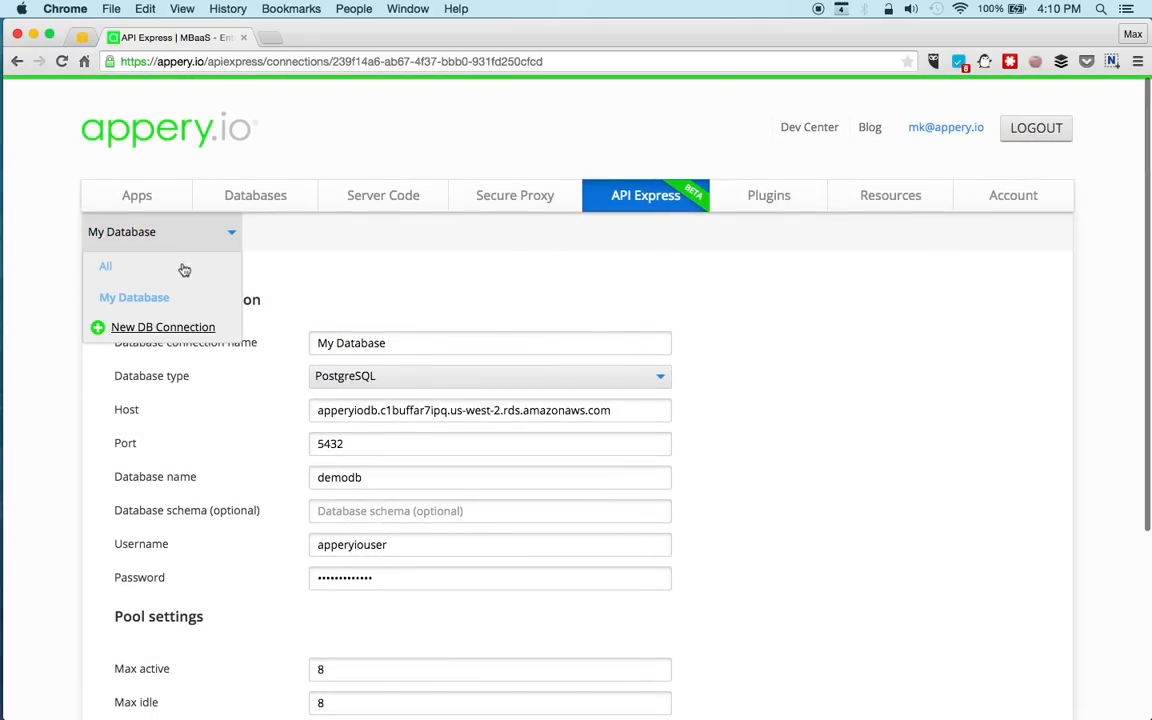
click(134, 296)
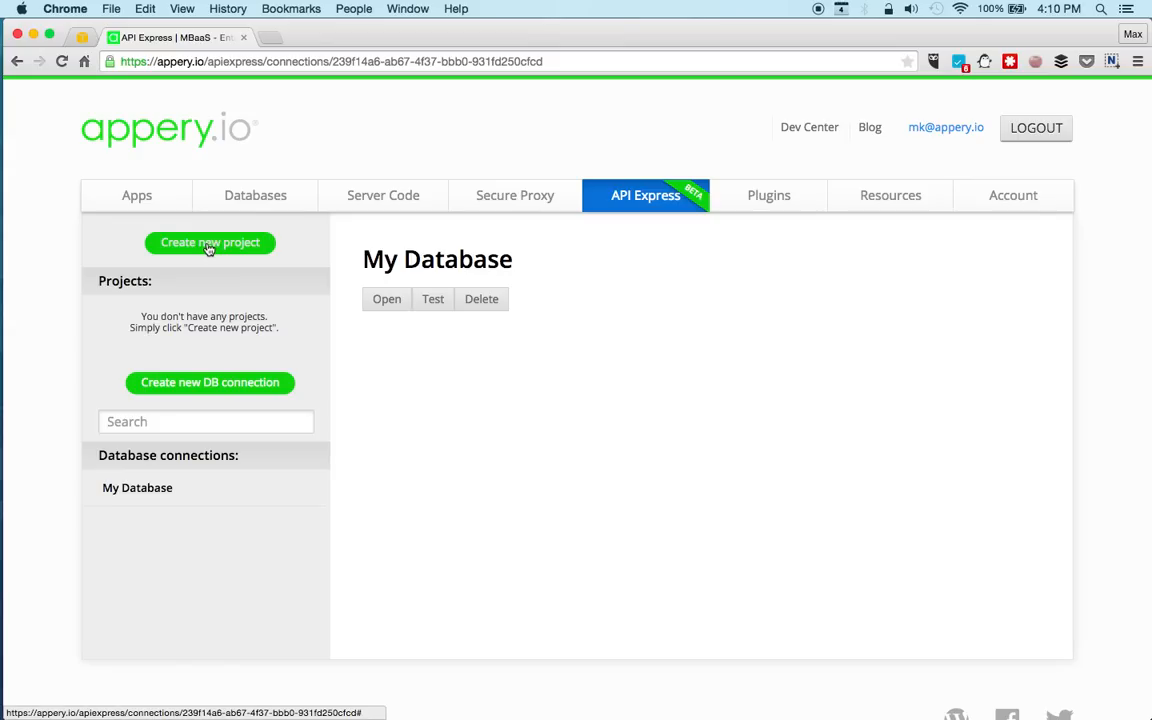
click(208, 242)
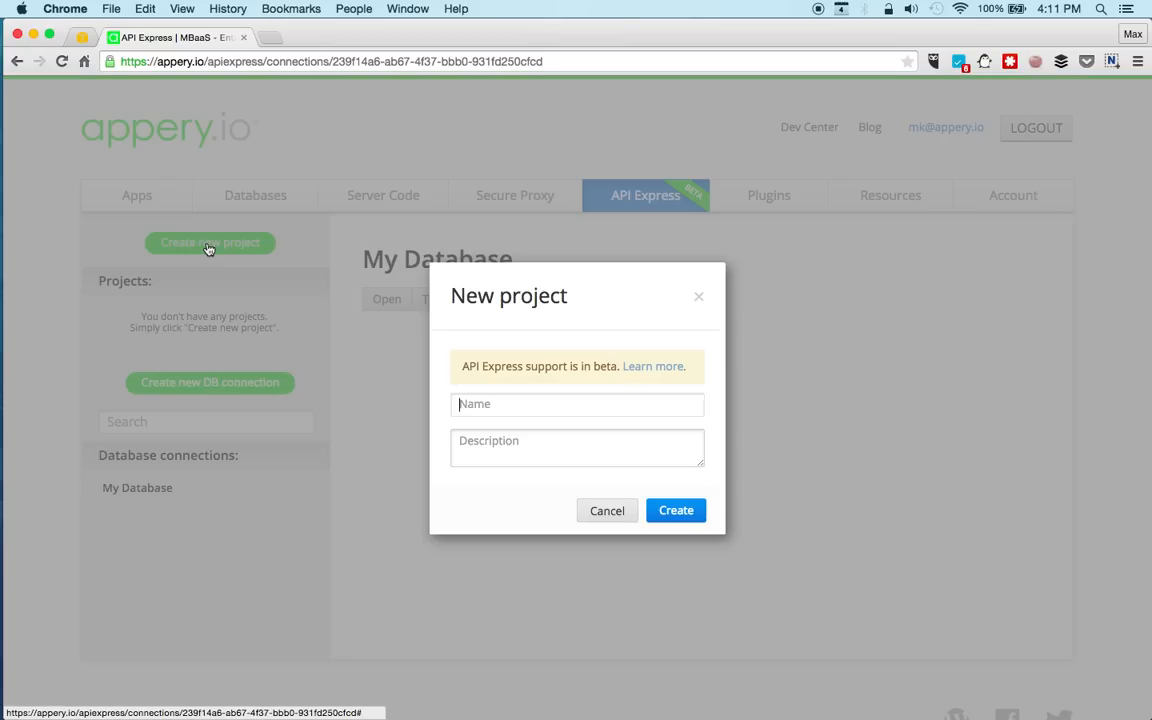
- Create the project with the name ExpenseReportAPI
click(576, 404)
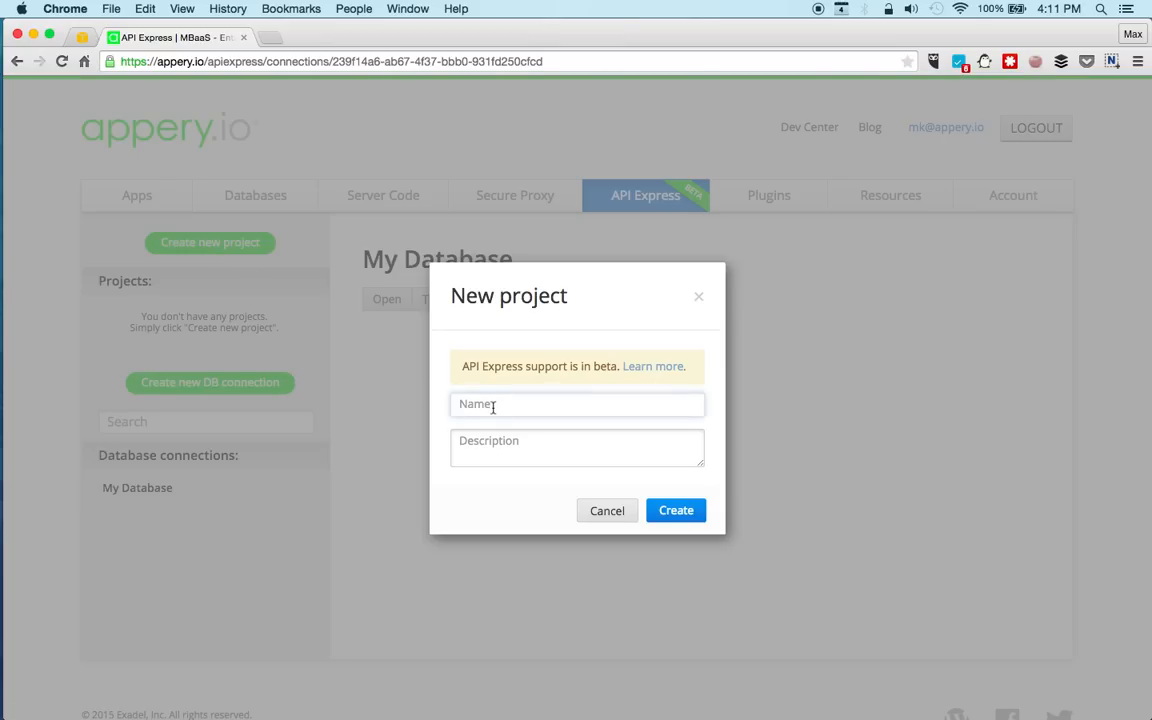
text(ExpenseReportA)
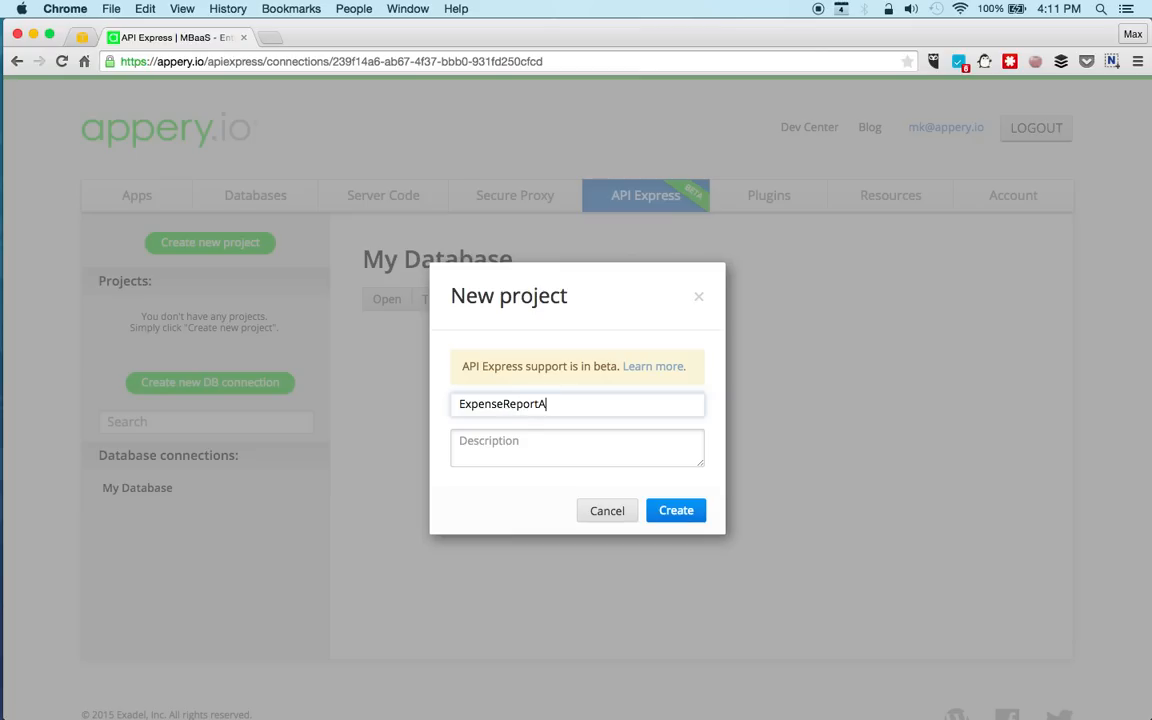
text(PI)
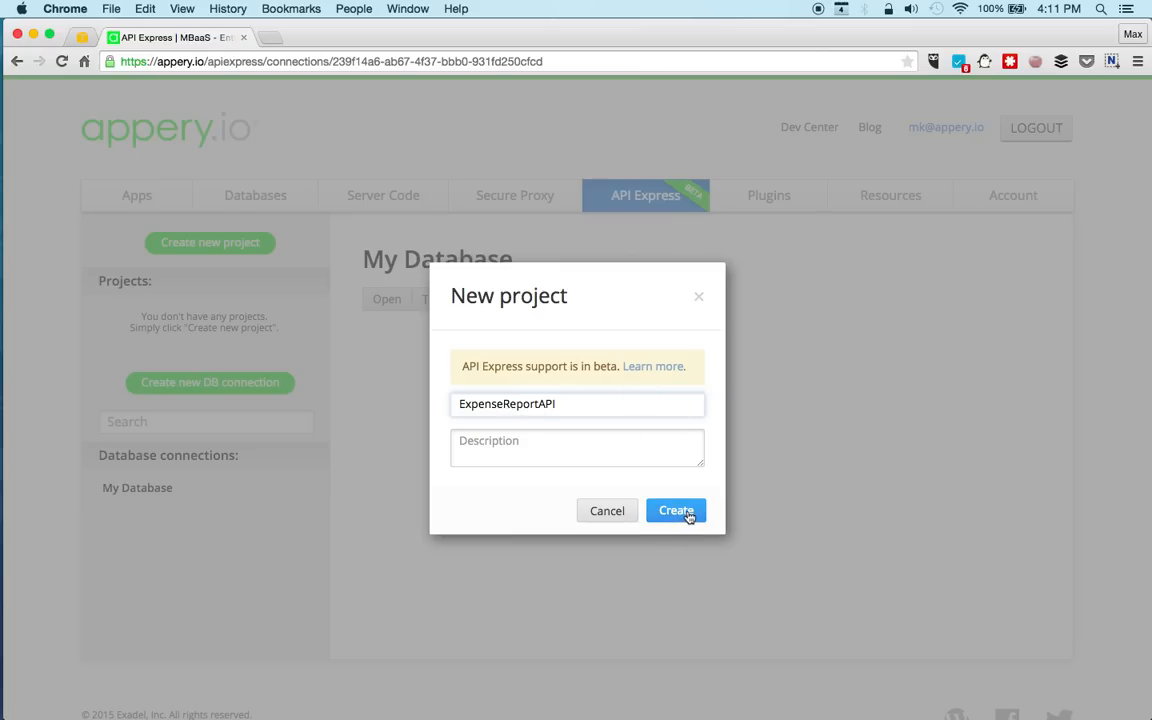
click(676, 510)
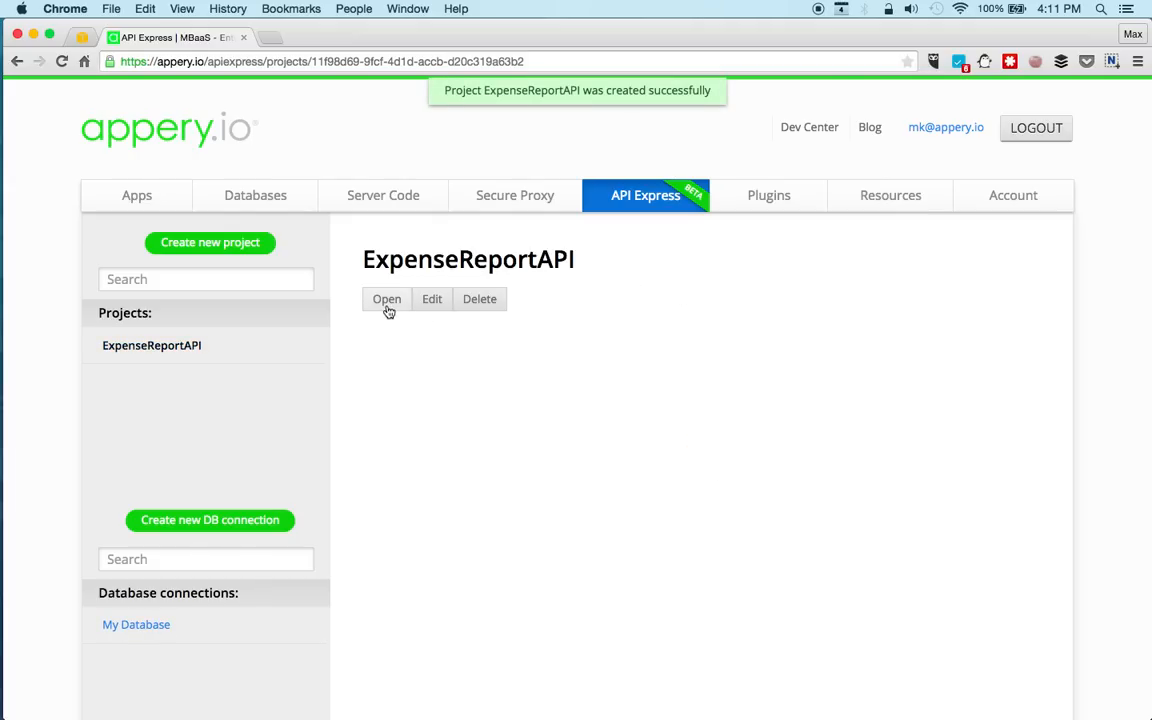
- In ExpenseReportAPI, begin a new model named expenses
click(386, 298)
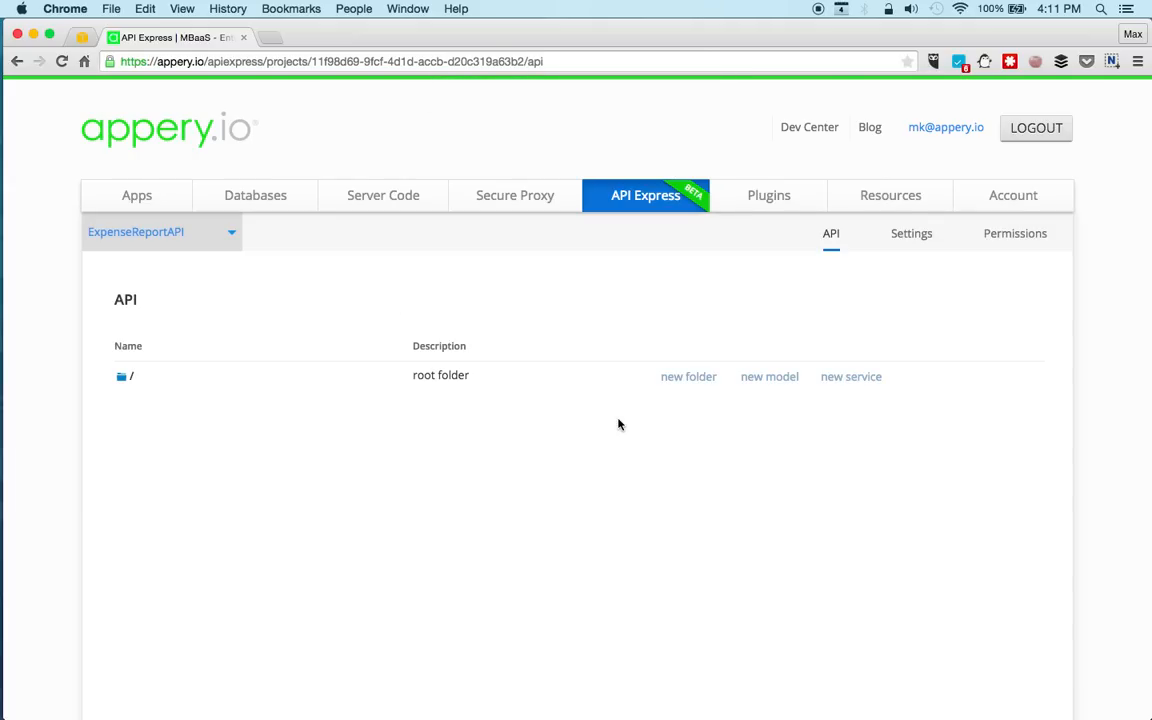
mouse_move(768, 388)
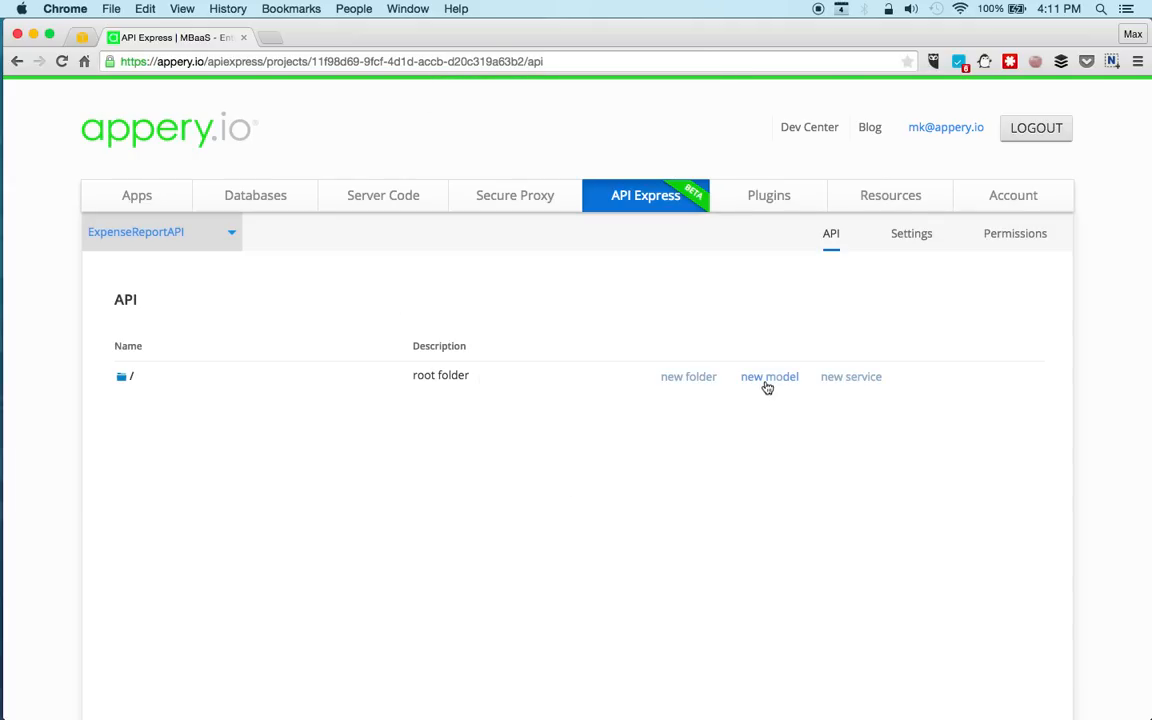
click(768, 376)
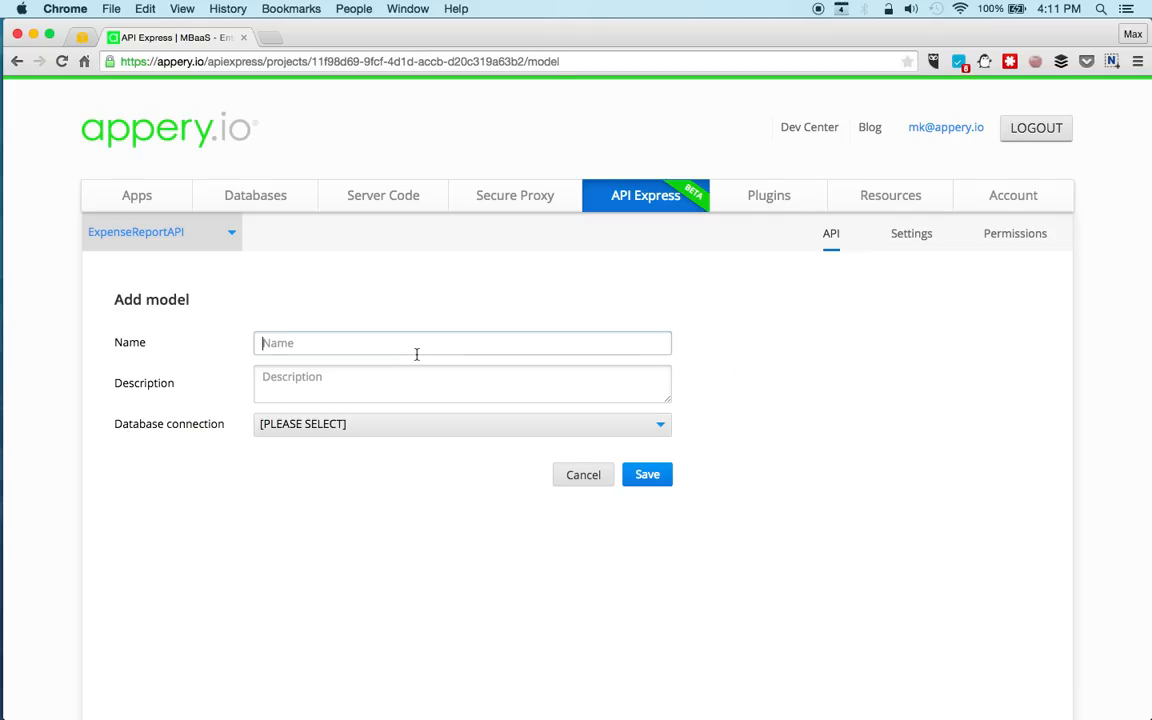
text(expenses)
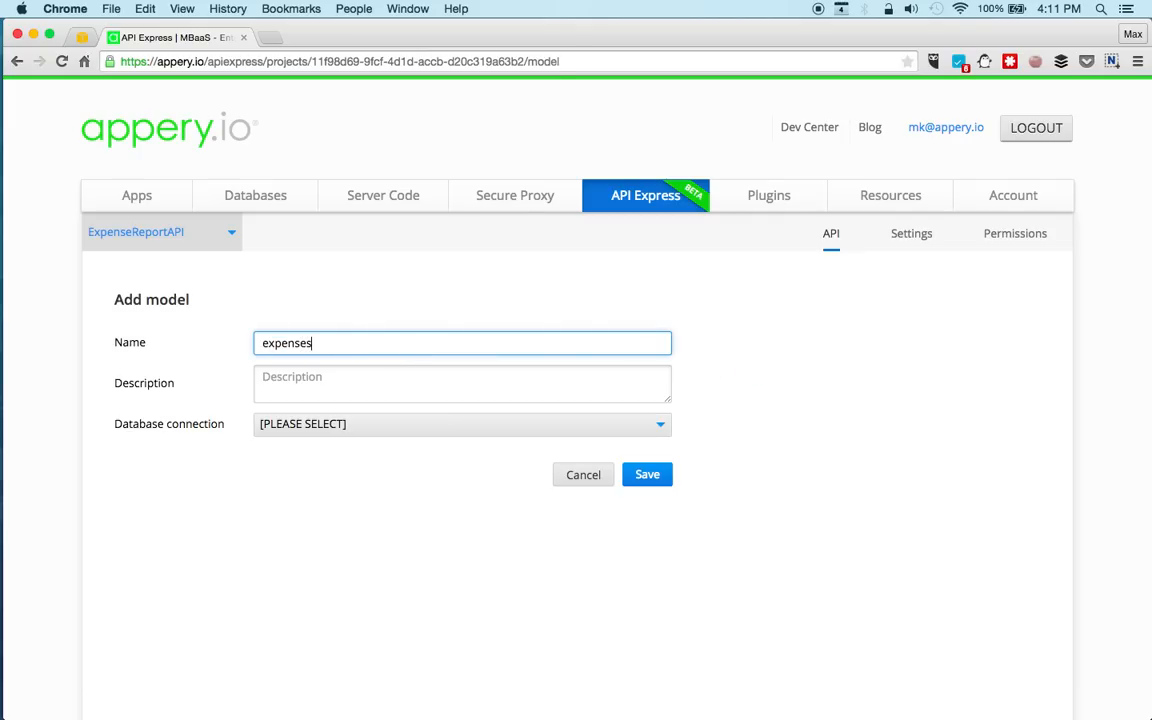
- Link the model to My Database's expense reports table and save it with all actions enabled
click(460, 424)
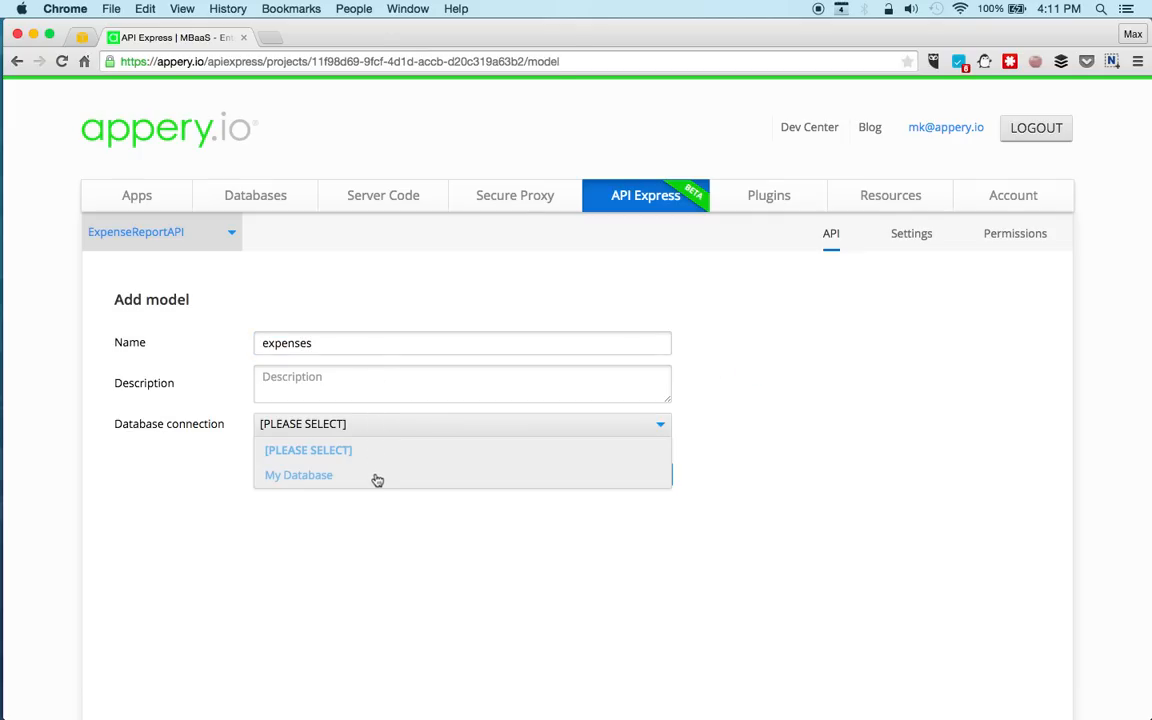
click(298, 474)
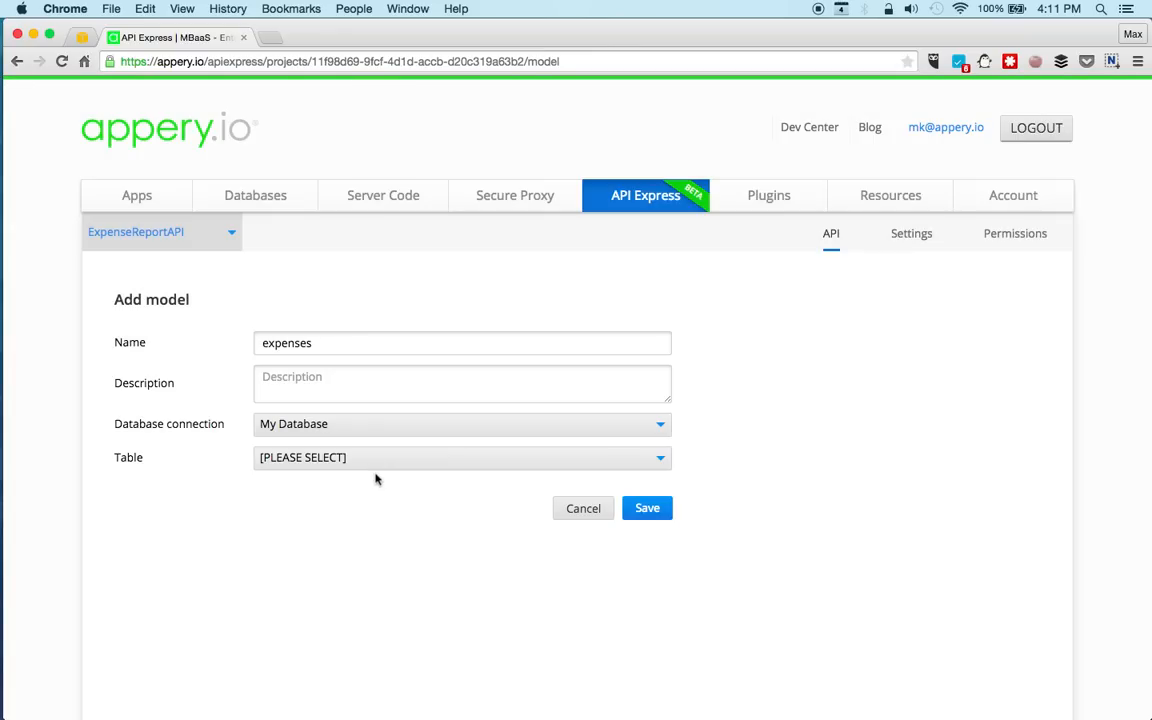
click(460, 456)
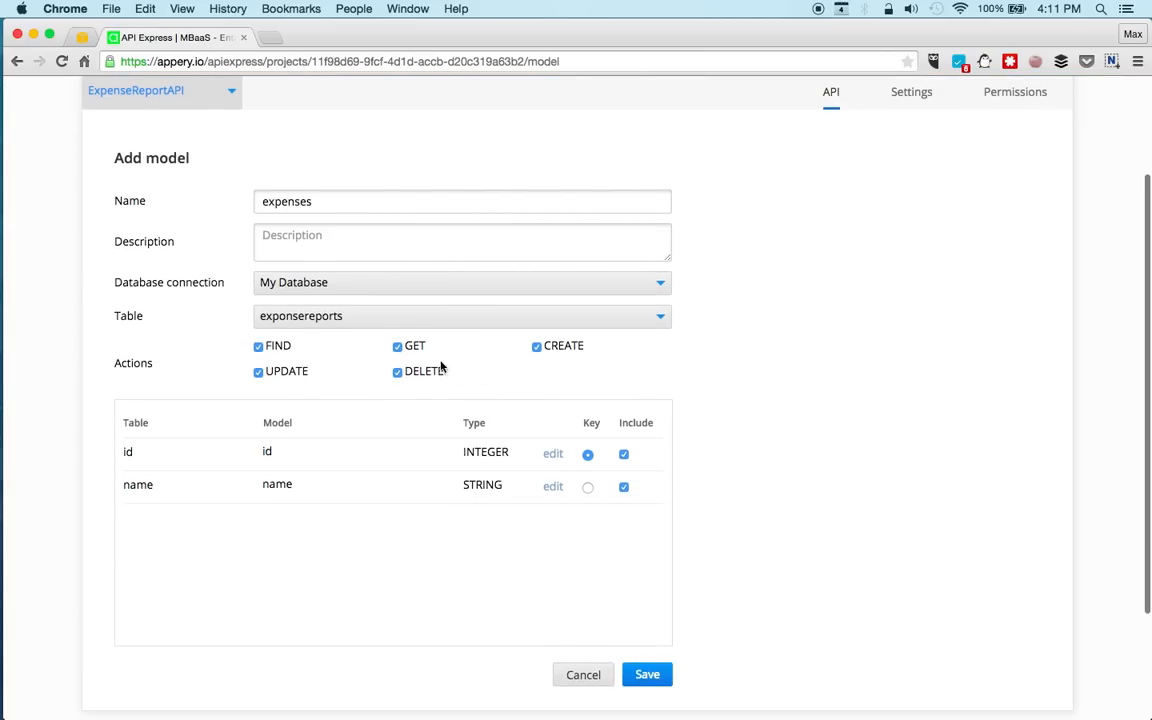
click(648, 674)
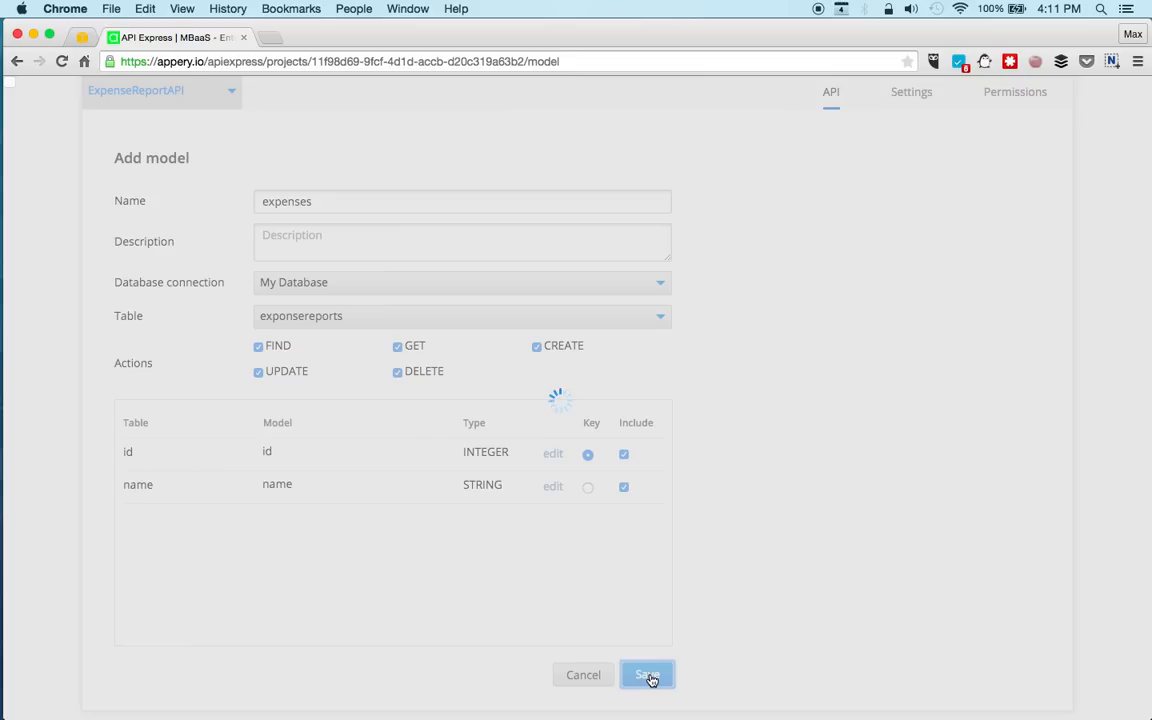
- Run the expenses model's FIND test and review the returned JSON records, then head to Apps
click(648, 674)
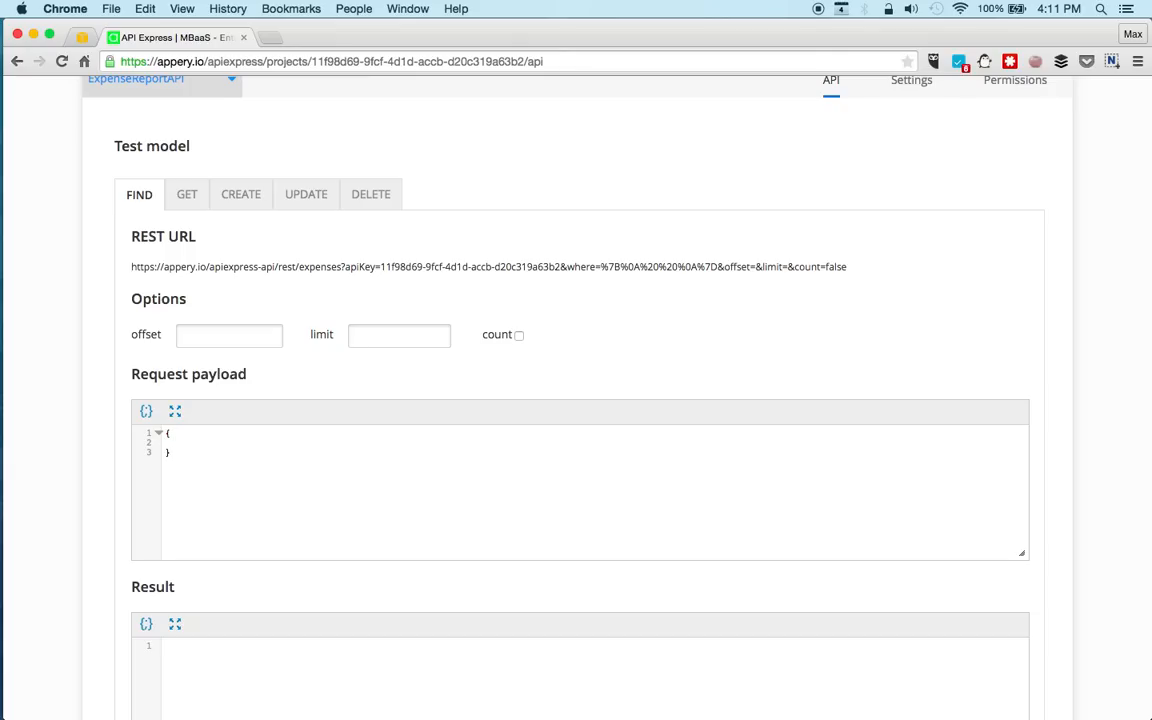
scroll(down, 3)
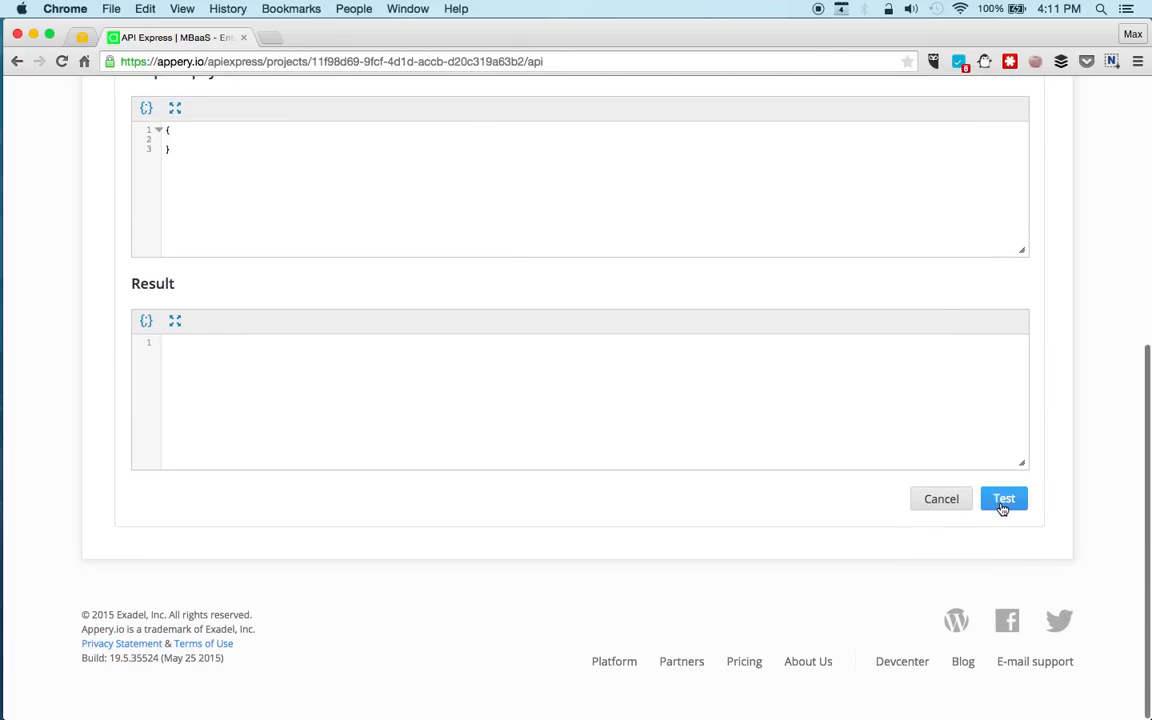
click(1004, 498)
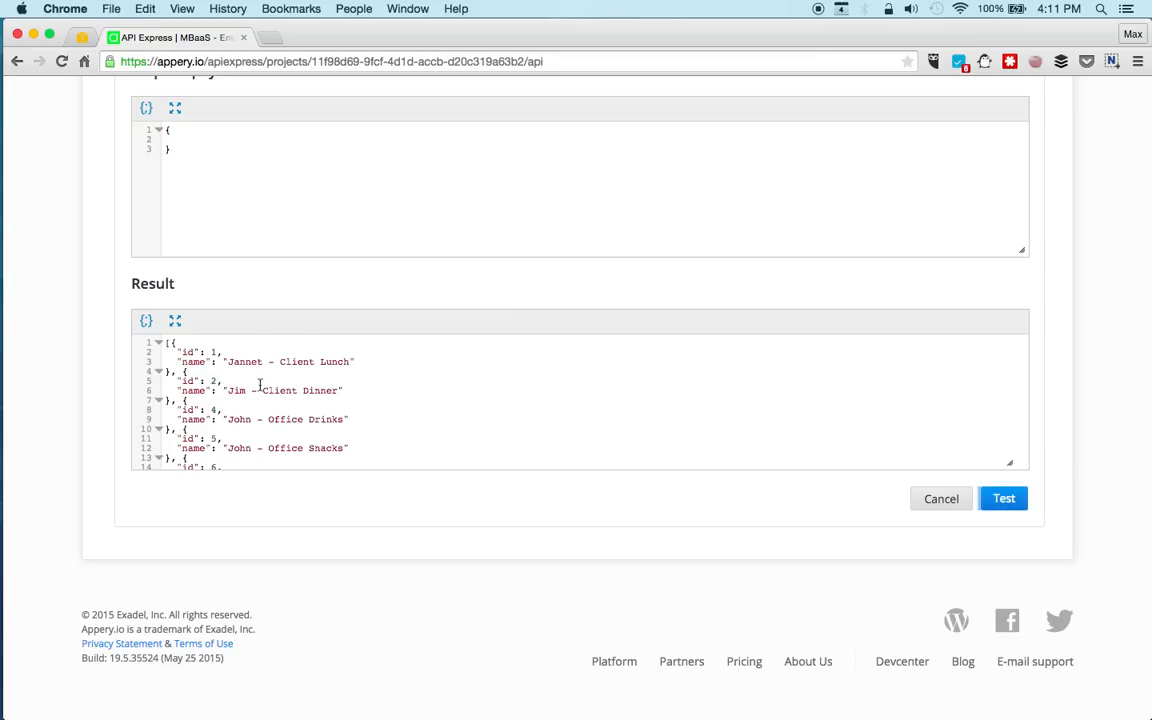
mouse_move(724, 580)
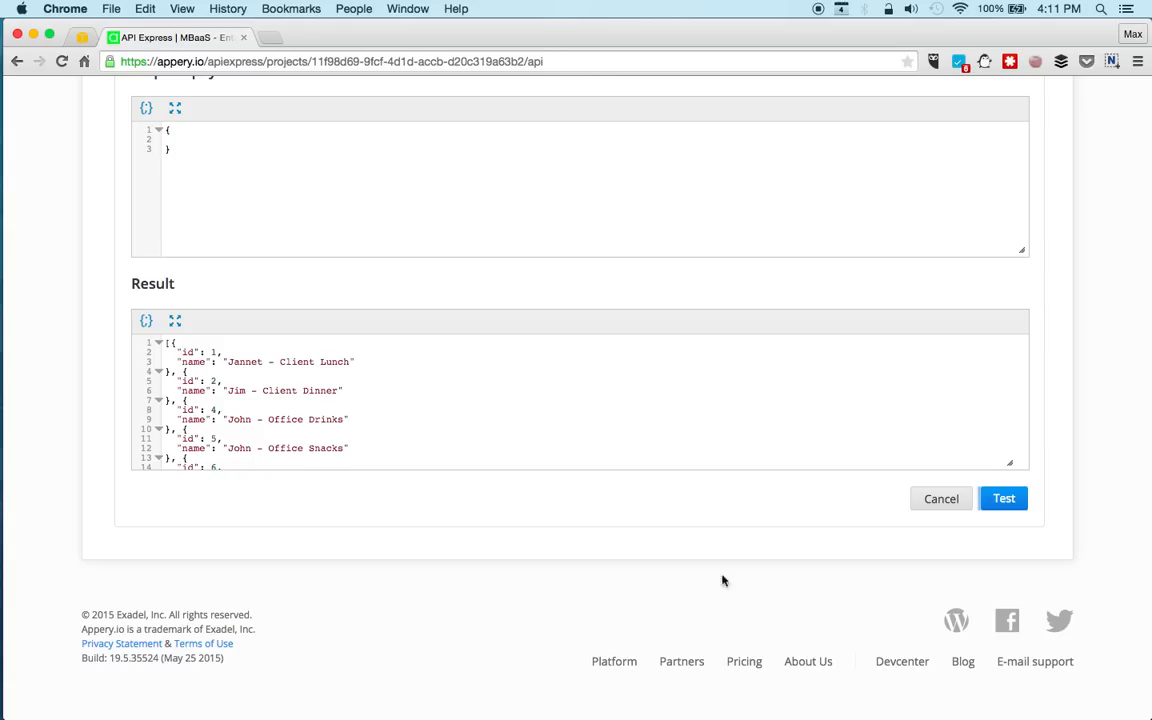
mouse_move(940, 498)
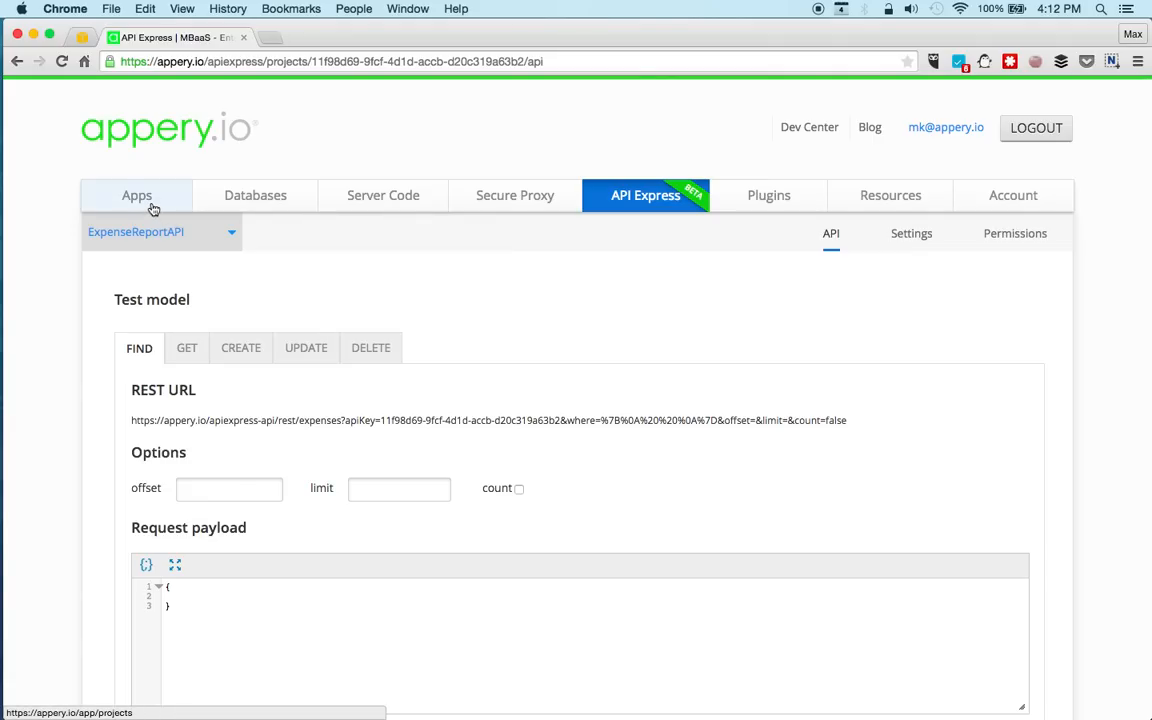
mouse_move(136, 200)
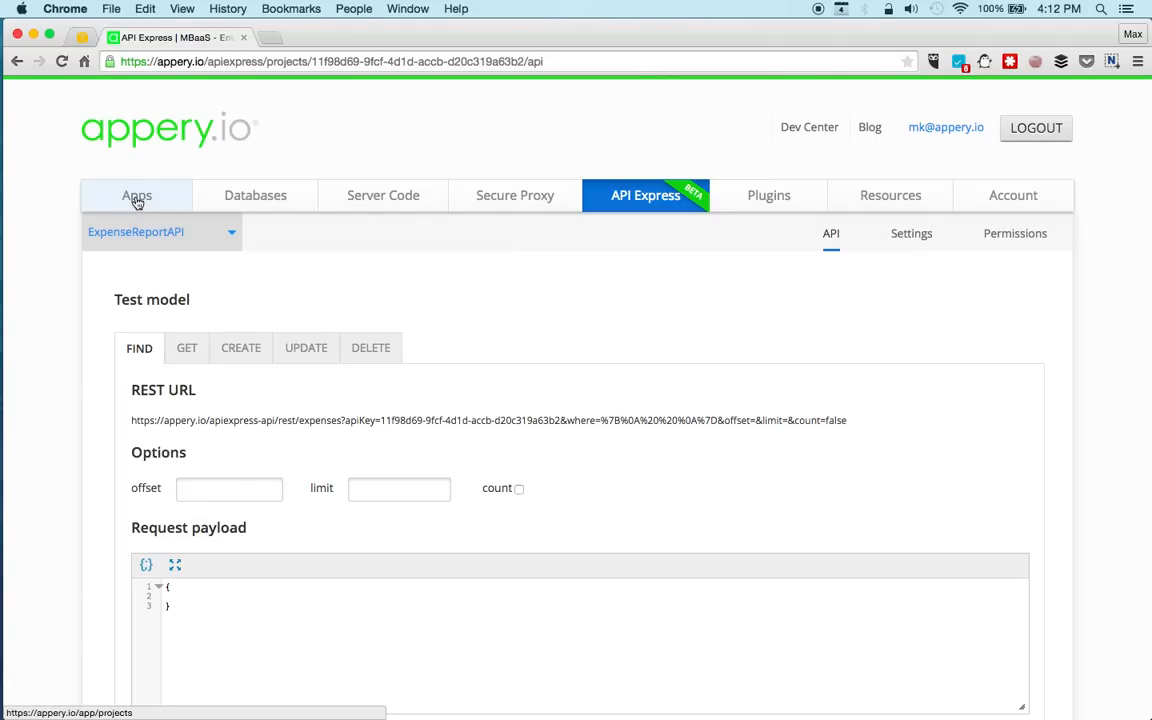
click(136, 196)
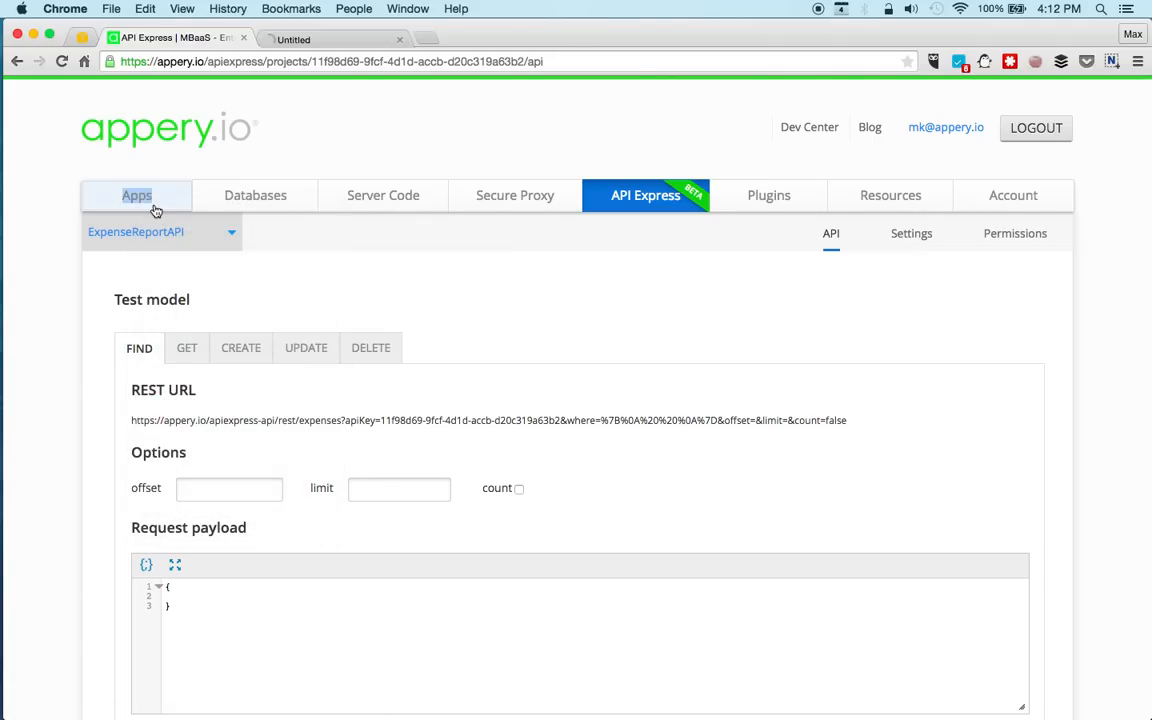
- Create a jQuery Mobile app named ExpensesApp
click(136, 196)
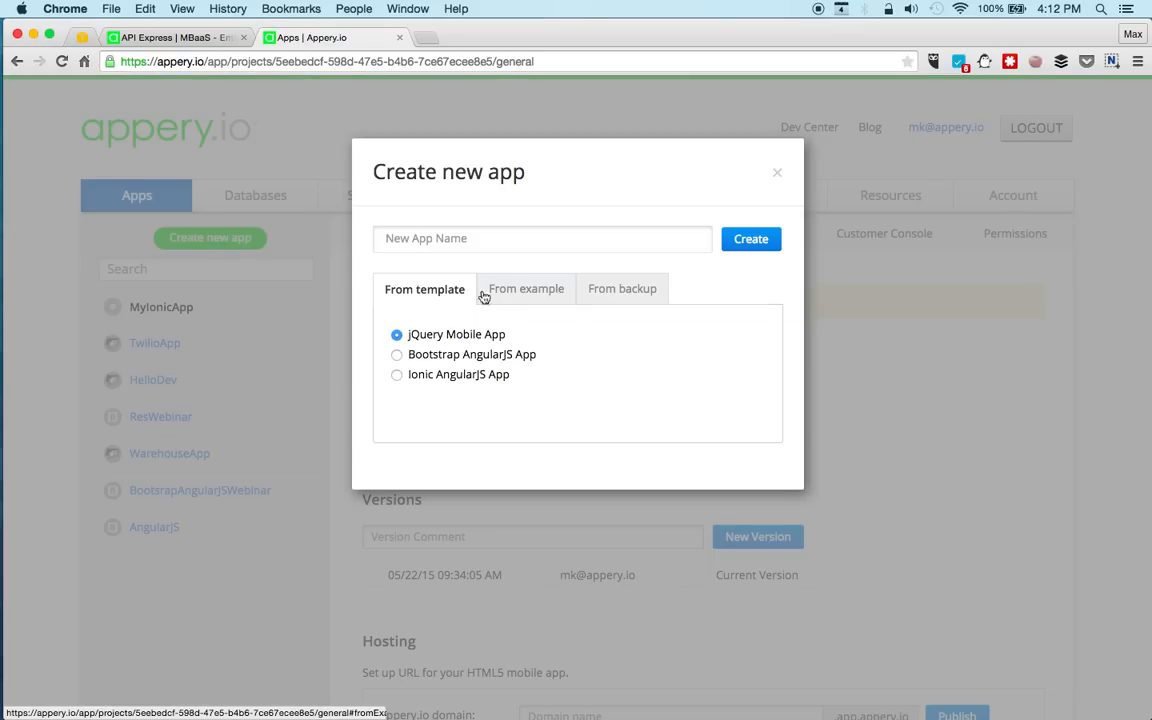
text(Exp)
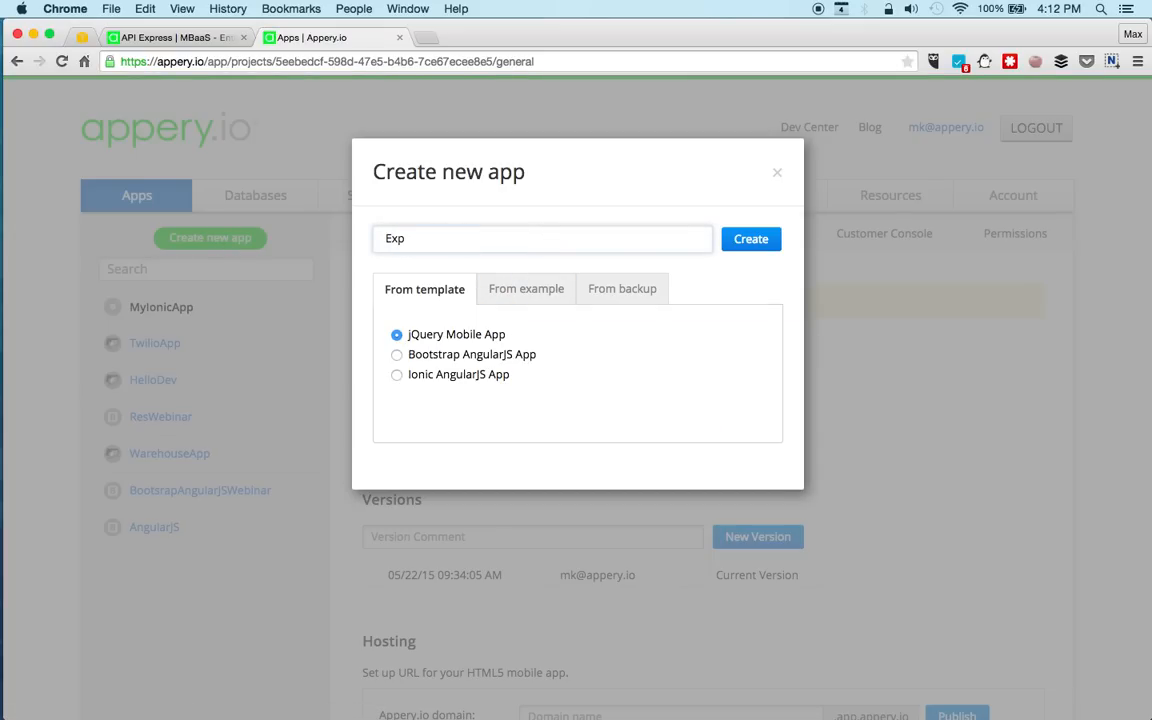
text(enses)
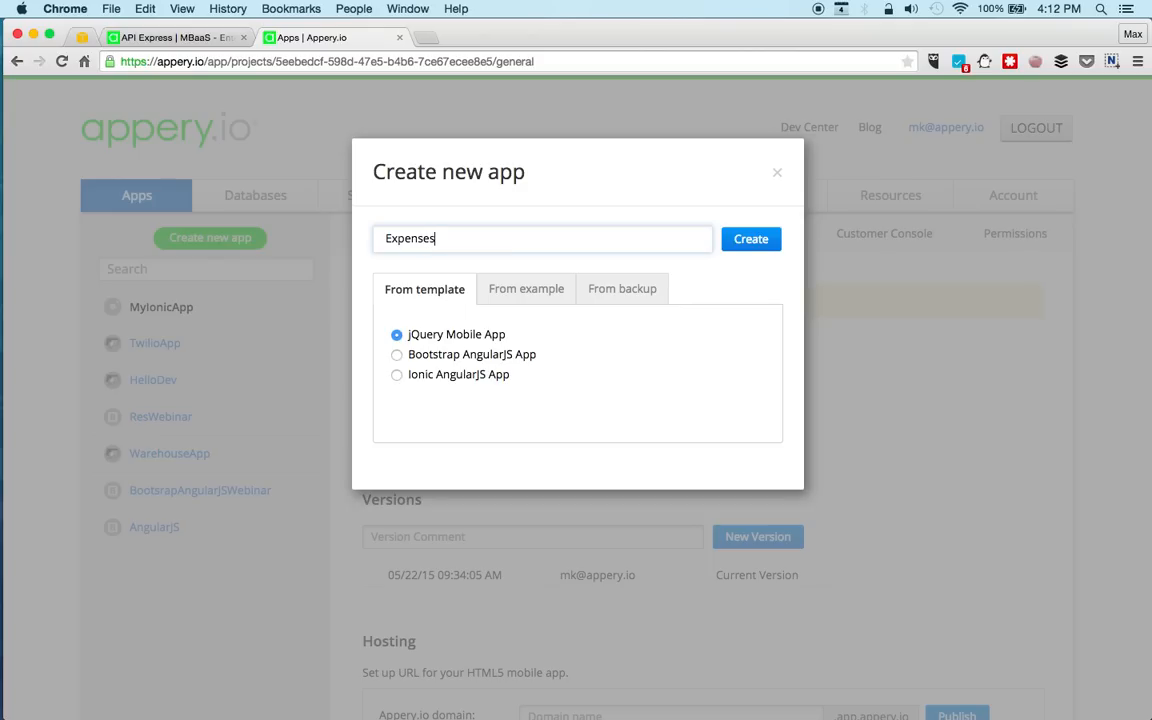
text(App)
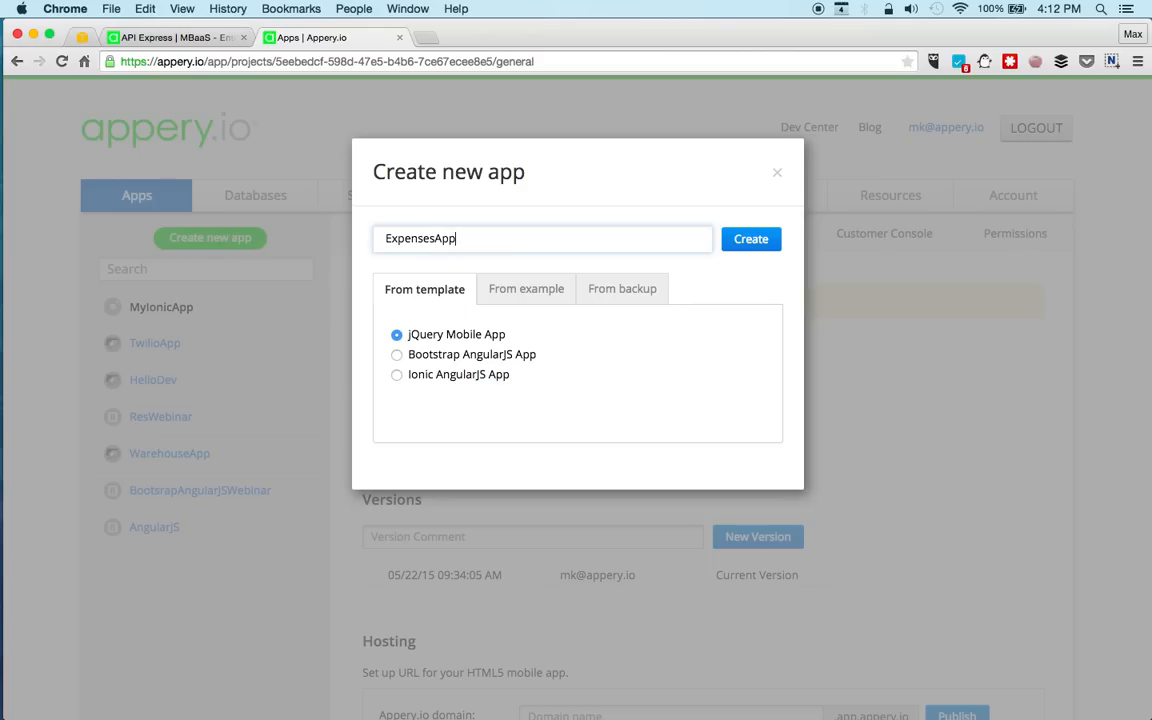
click(752, 240)
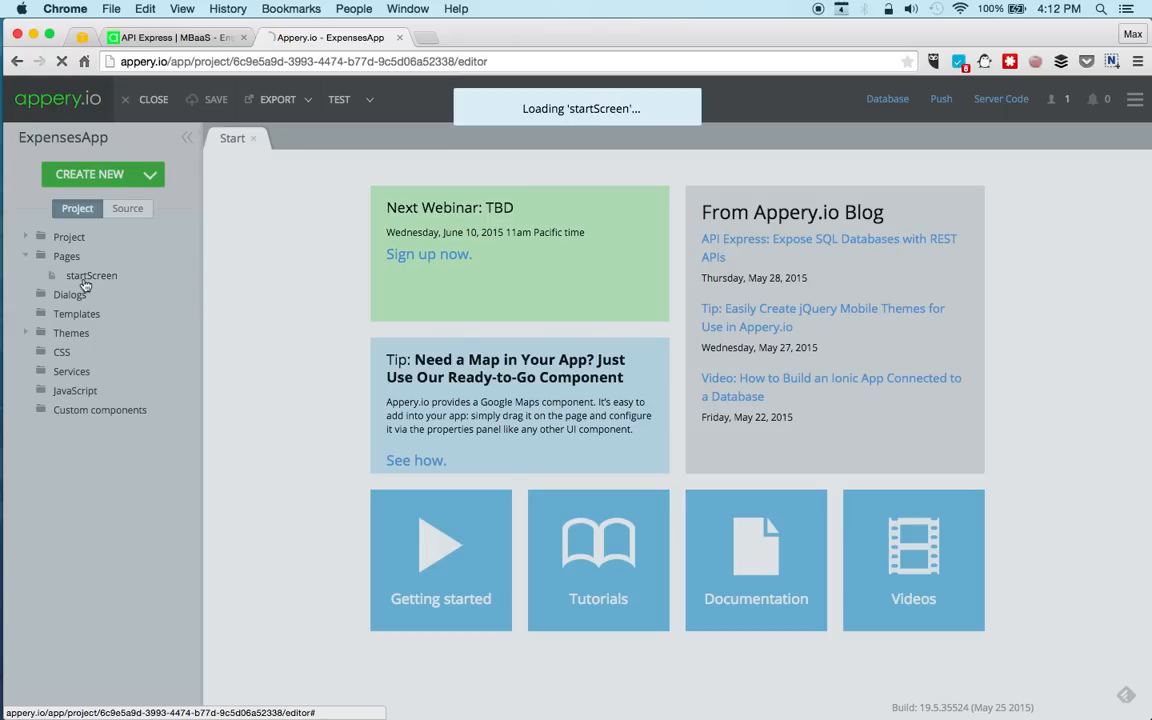
- On startScreen, set the list's Items property to 1
click(92, 276)
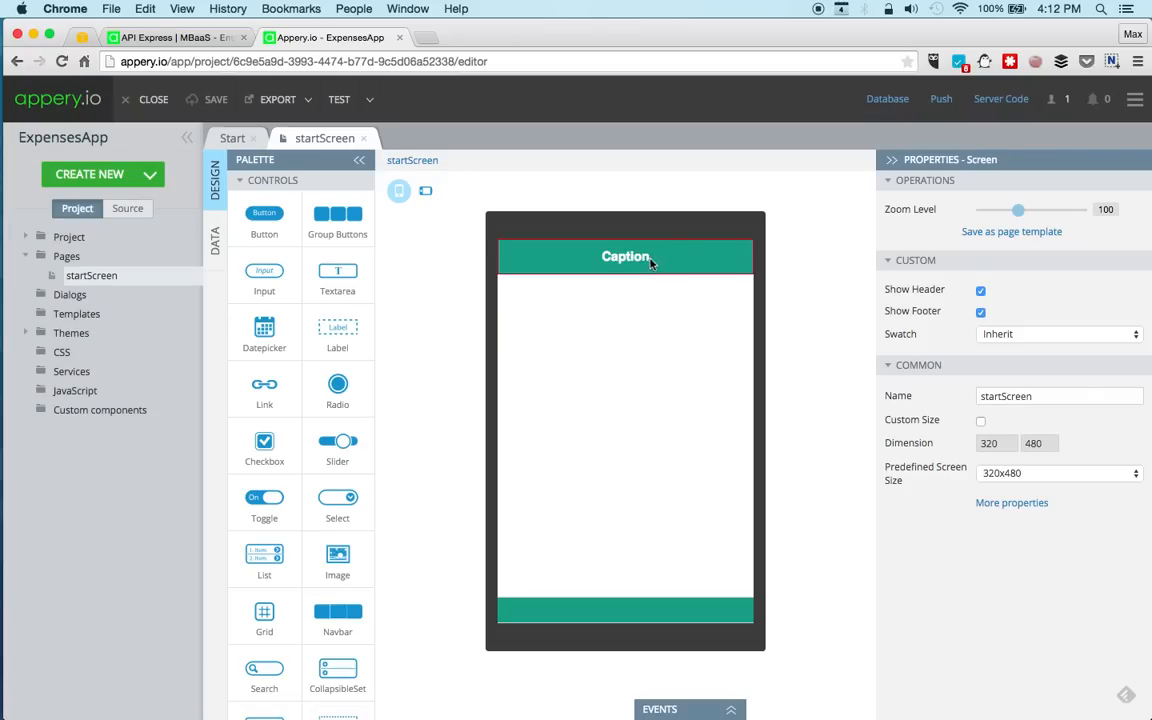
click(624, 256)
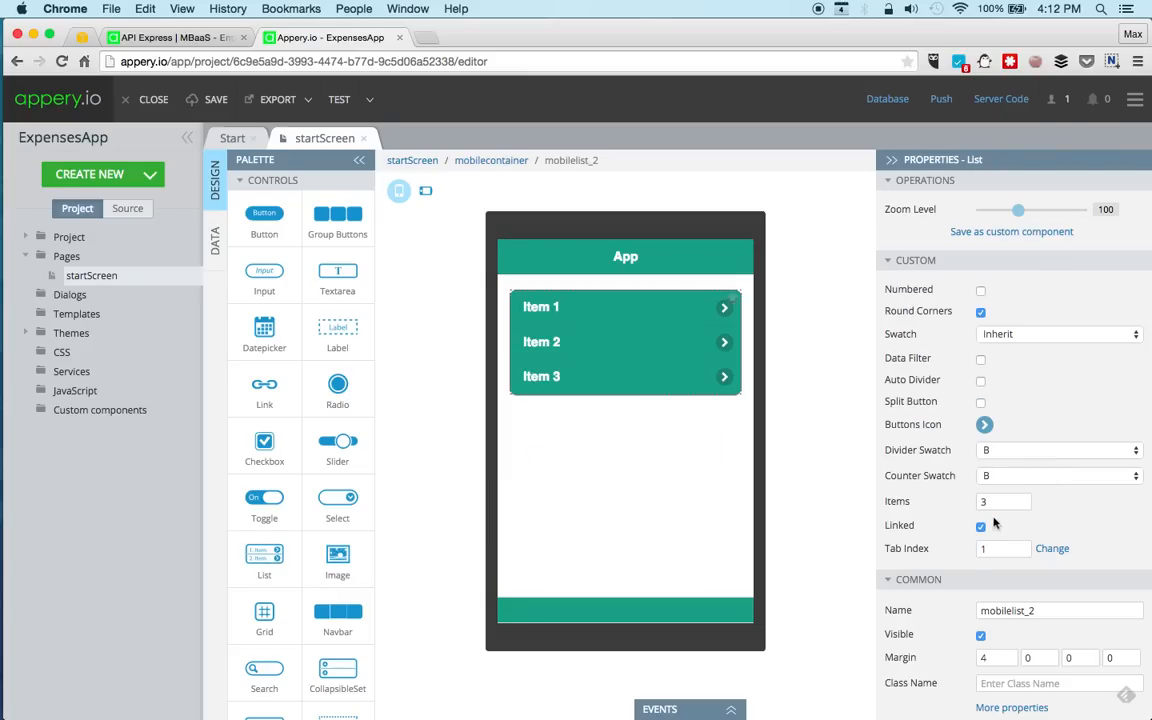
text(1)
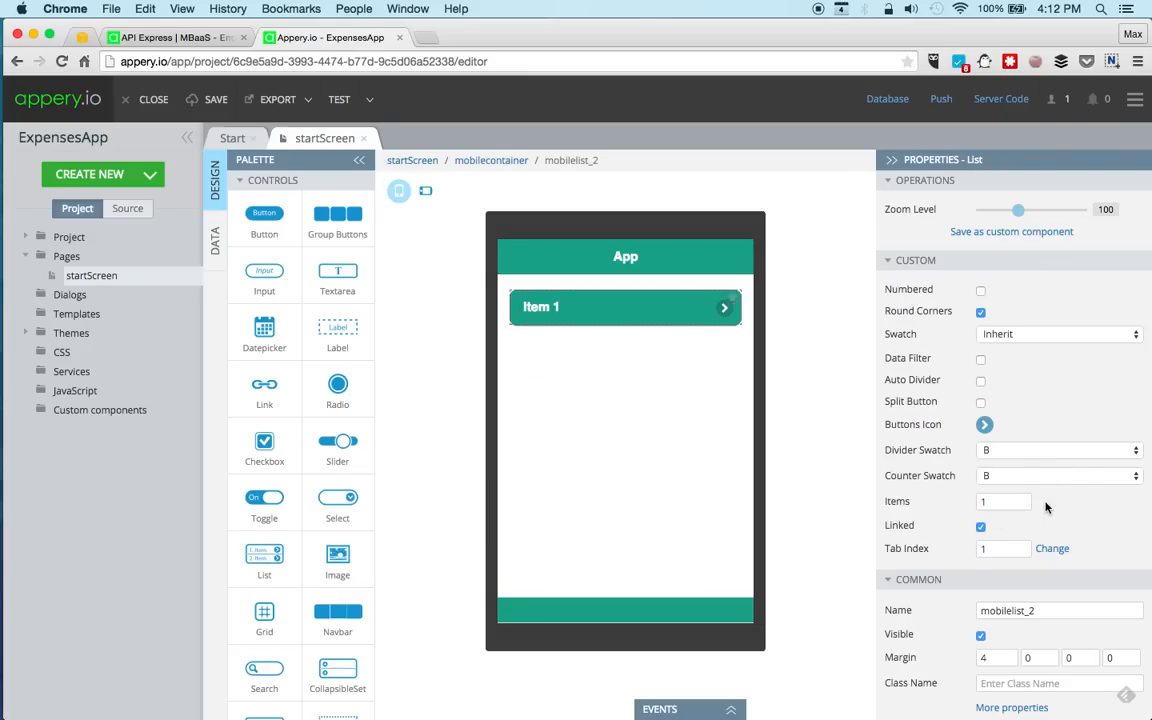
click(90, 174)
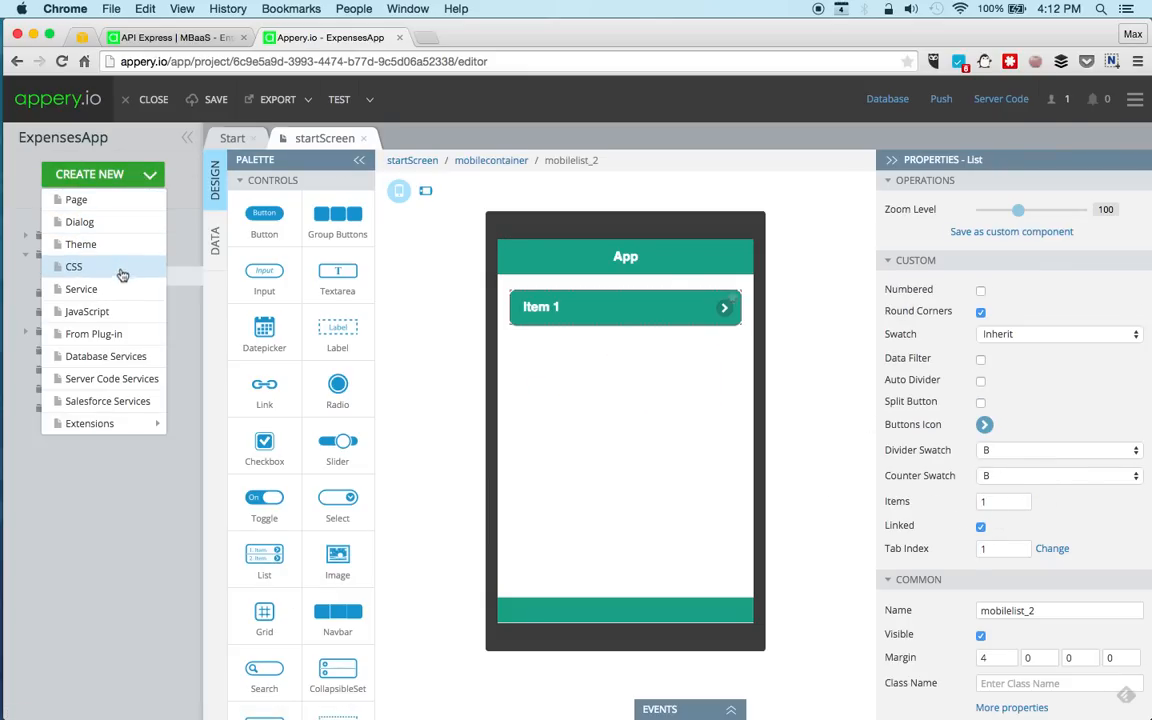
- Create REST service RESTService and paste the expenses API endpoint URL
click(80, 288)
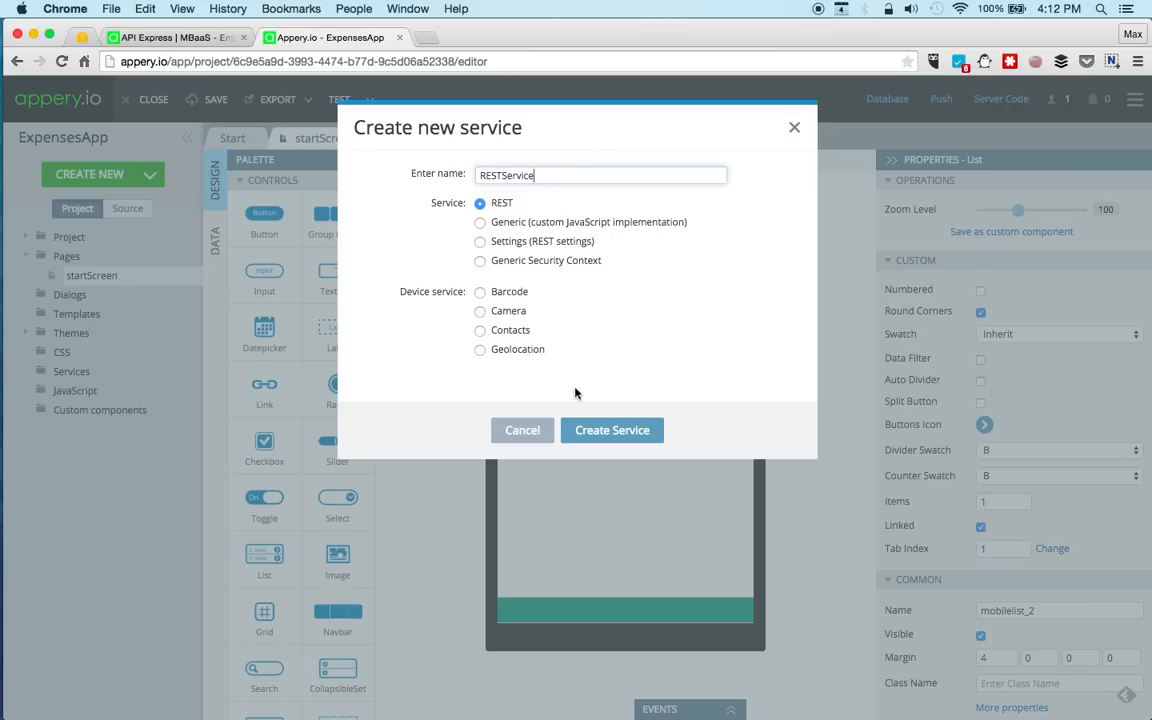
click(612, 430)
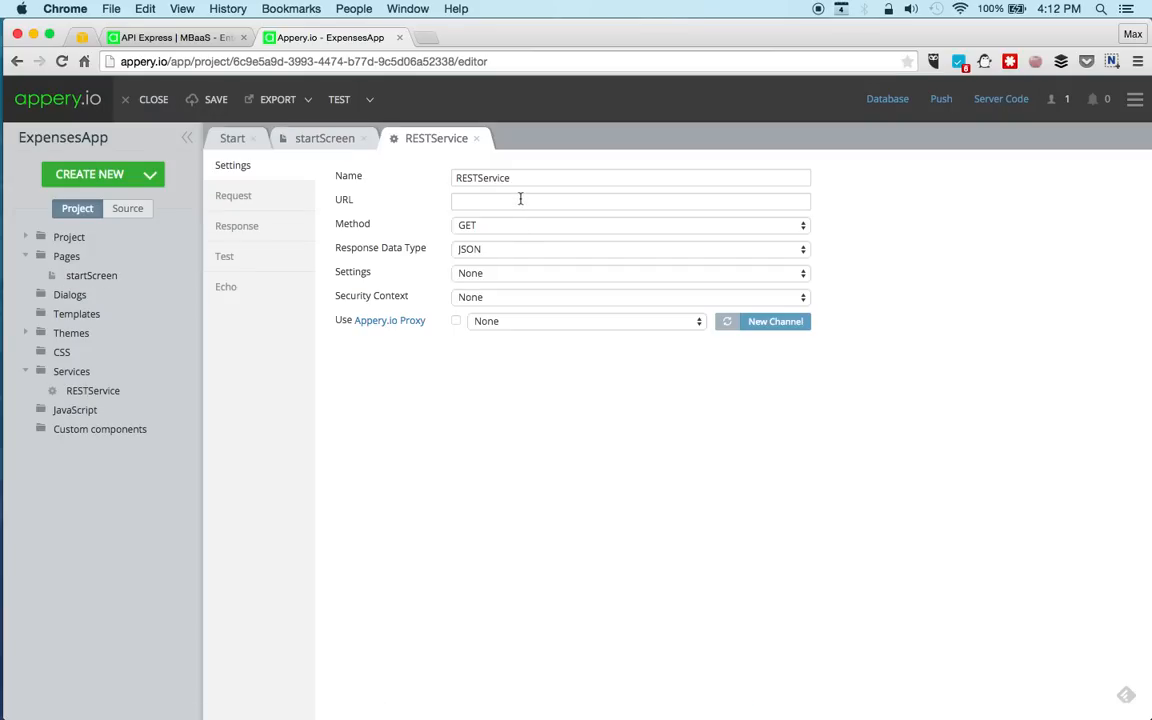
text(d20c319a63b2&where=%7B%0A%20%20%0A%7D&offset=&limit=&count=false)
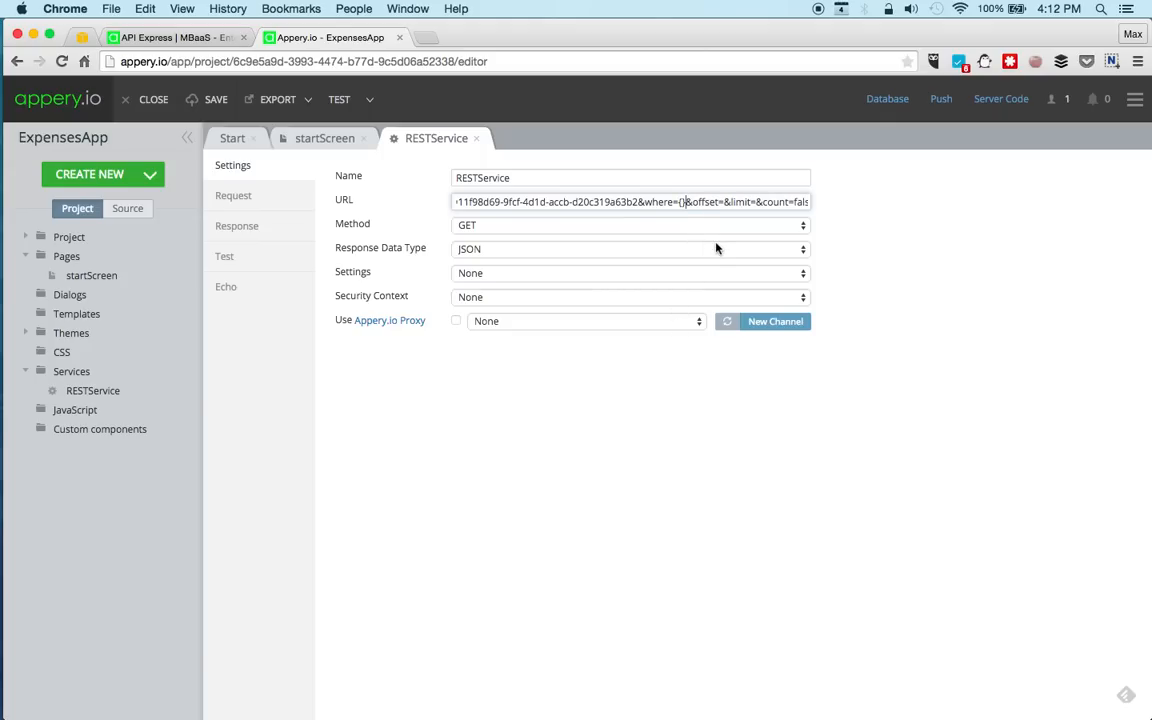
mouse_move(534, 336)
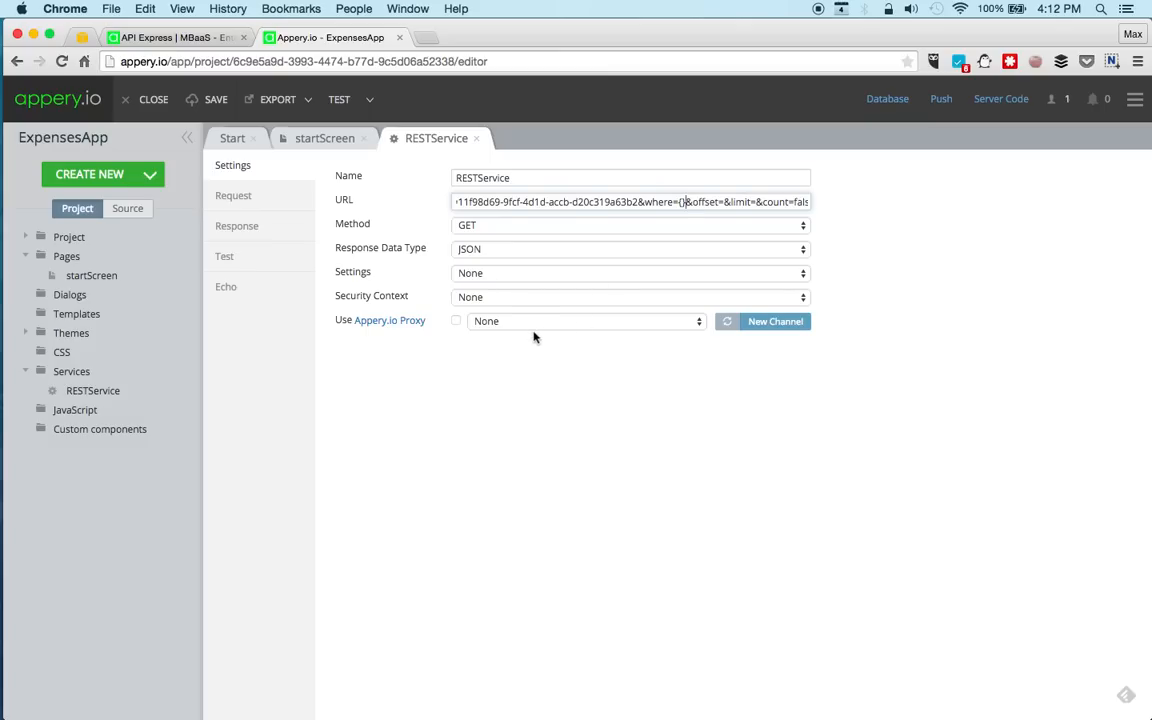
- View the service's test request URL on the Test tab
click(224, 256)
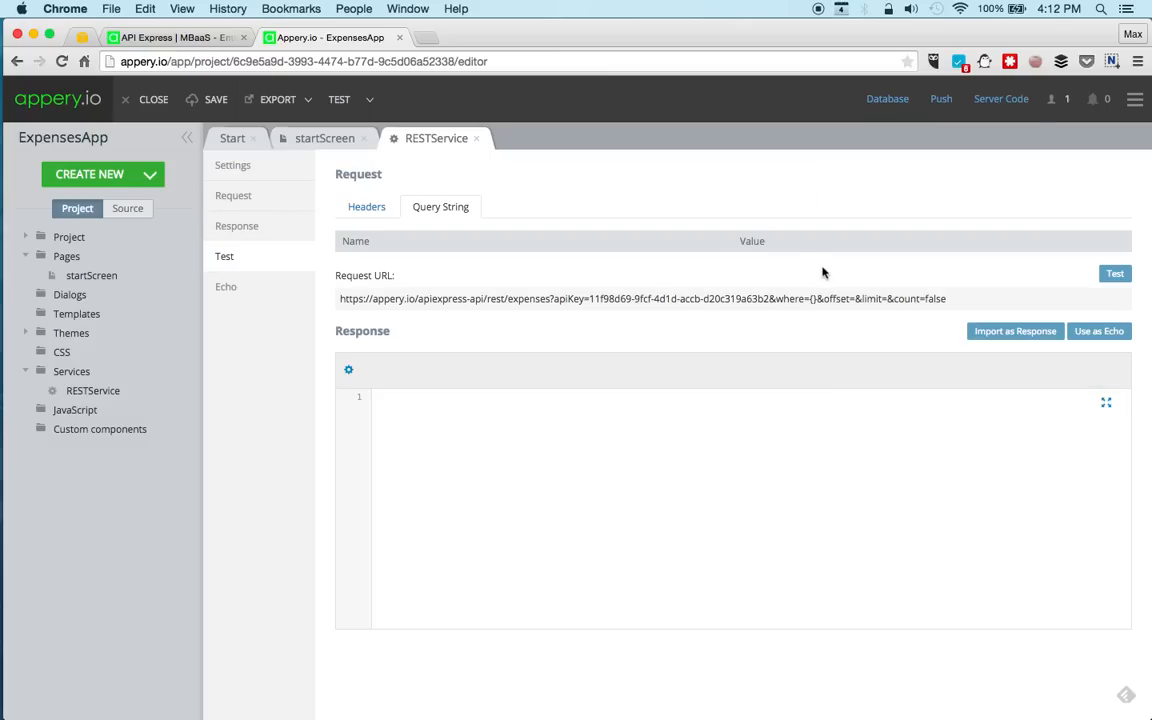
click(1114, 272)
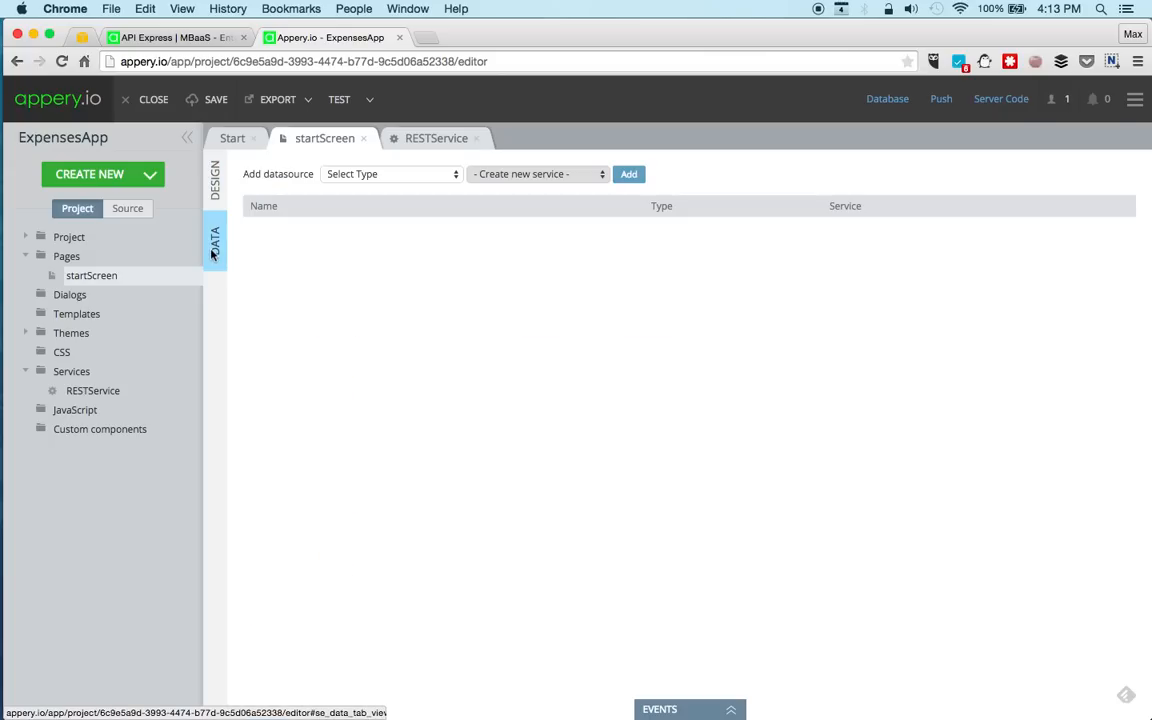
- Add RESTService as a datasource and map $[] to mobilelistitem and name to its Text, then save
click(390, 172)
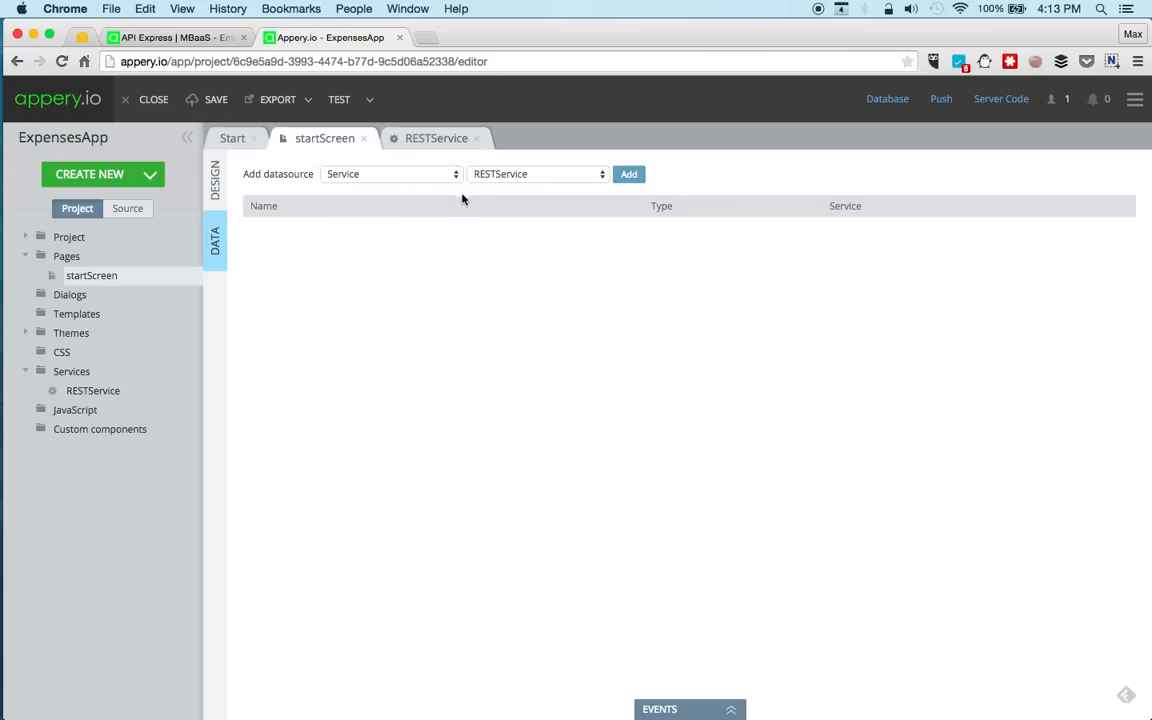
click(628, 174)
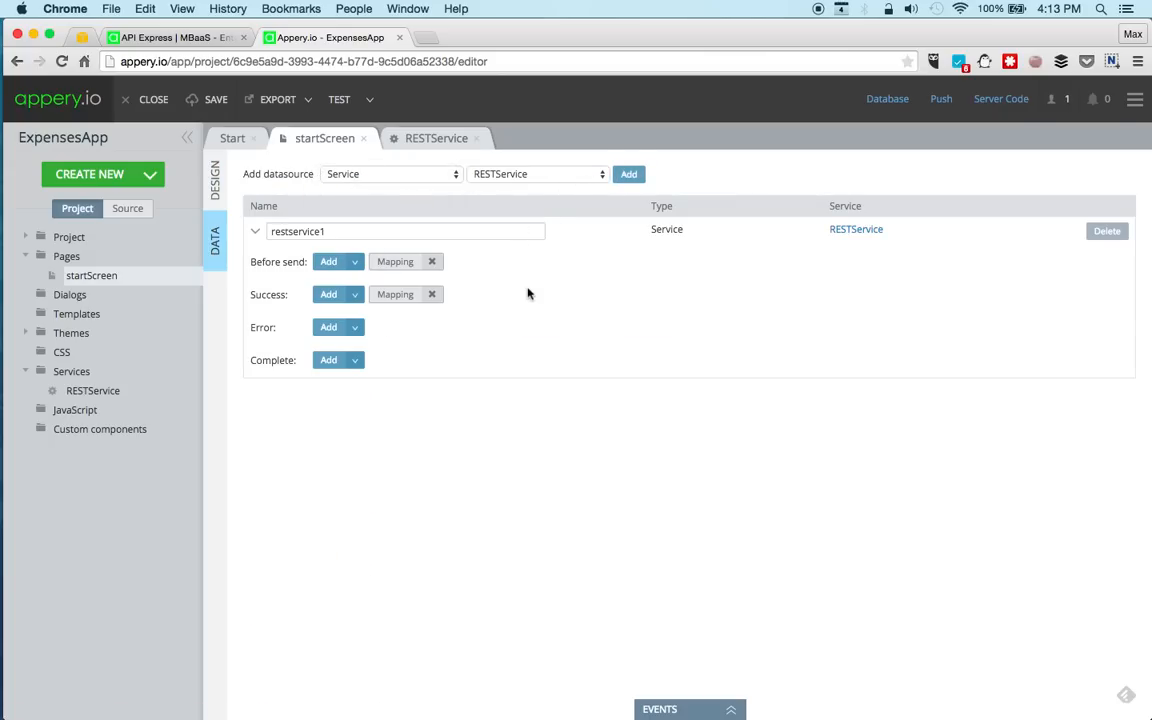
click(394, 292)
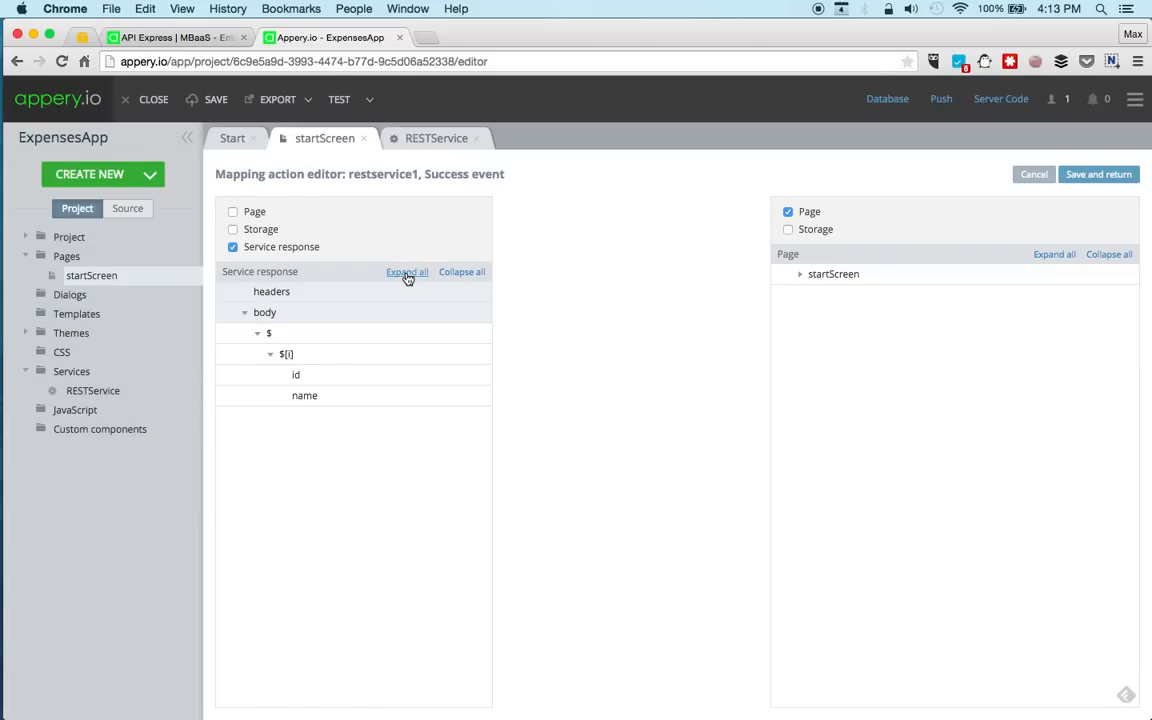
click(1054, 254)
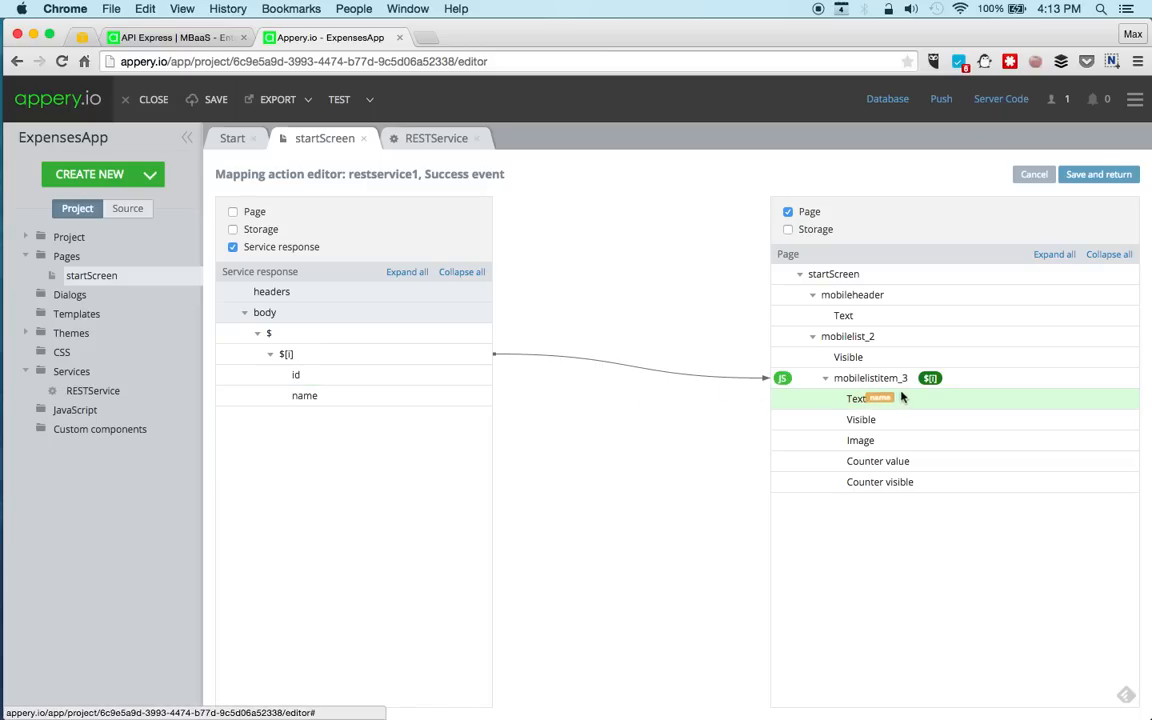
click(1096, 174)
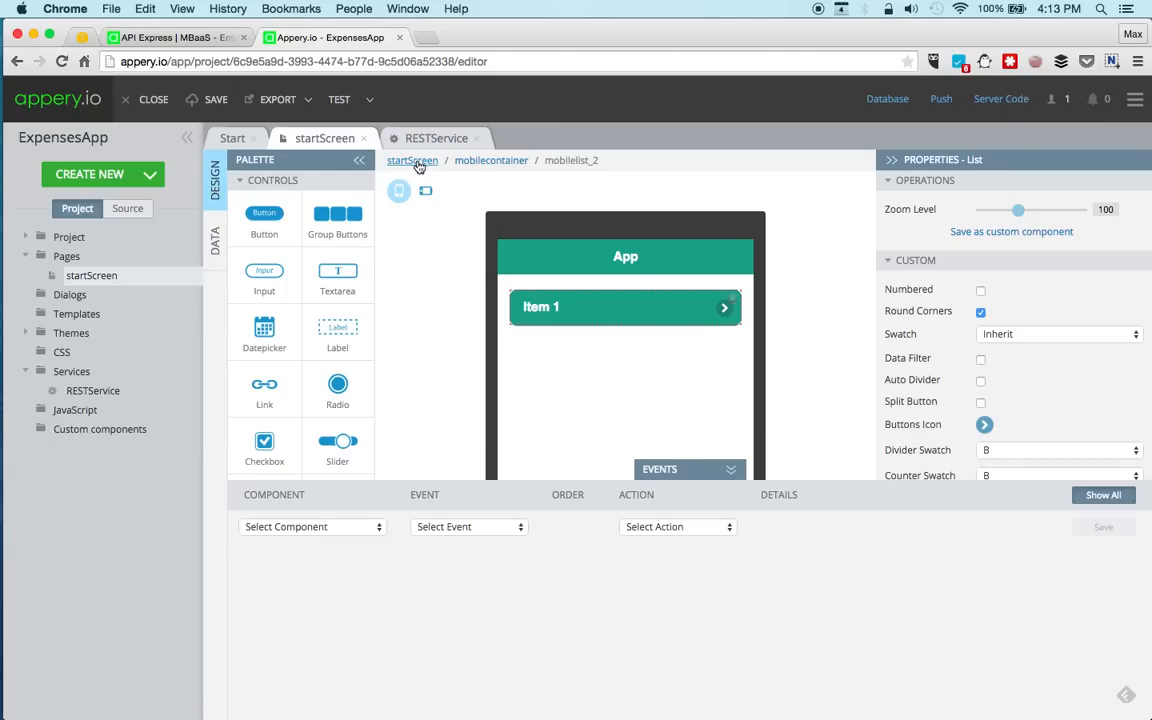
- Add a Page show event invoking restservice1, save, and launch the mobile preview
click(466, 526)
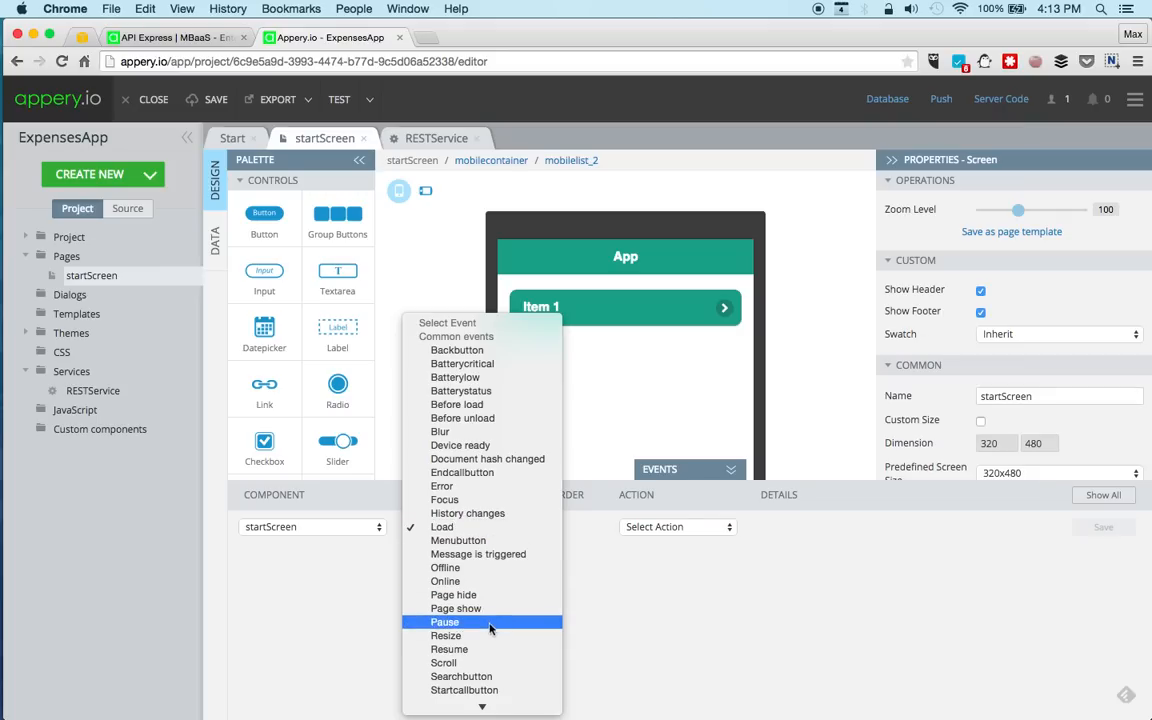
click(456, 608)
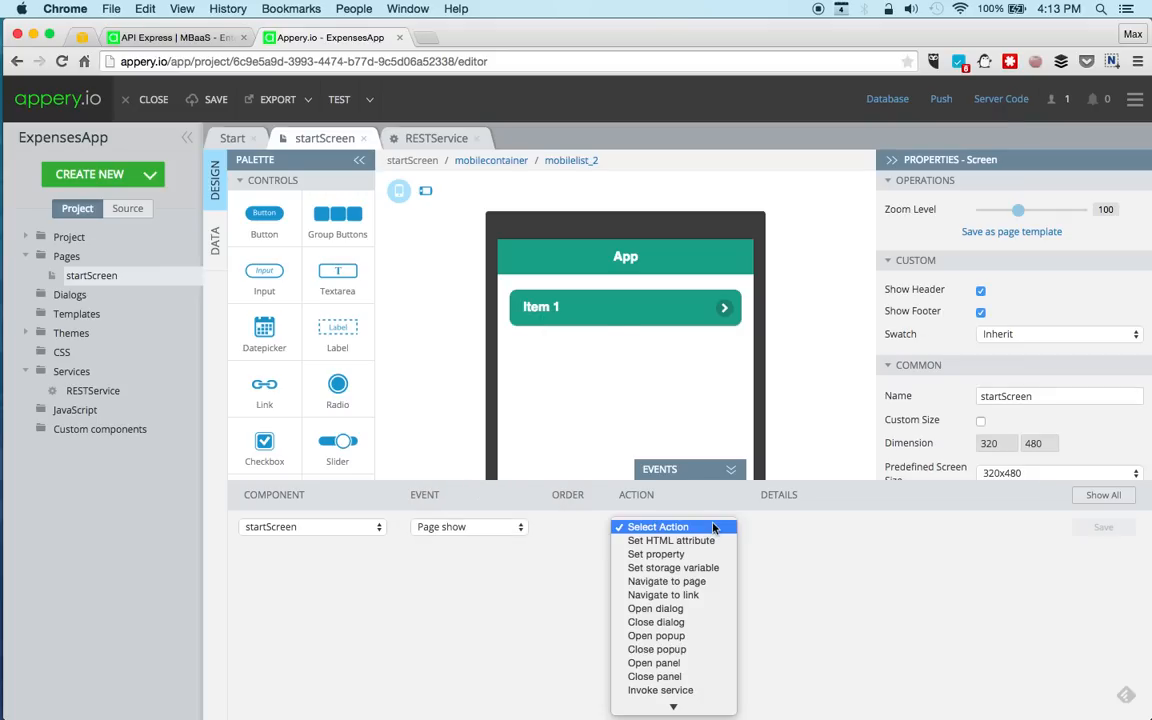
click(660, 690)
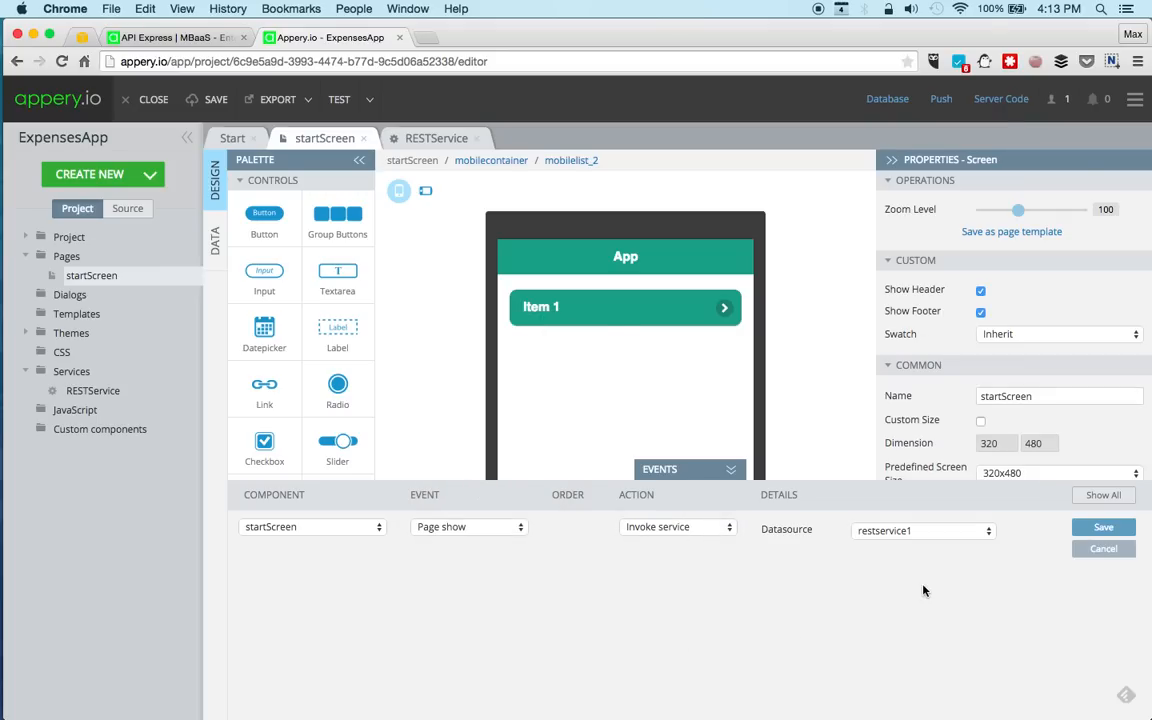
click(1104, 528)
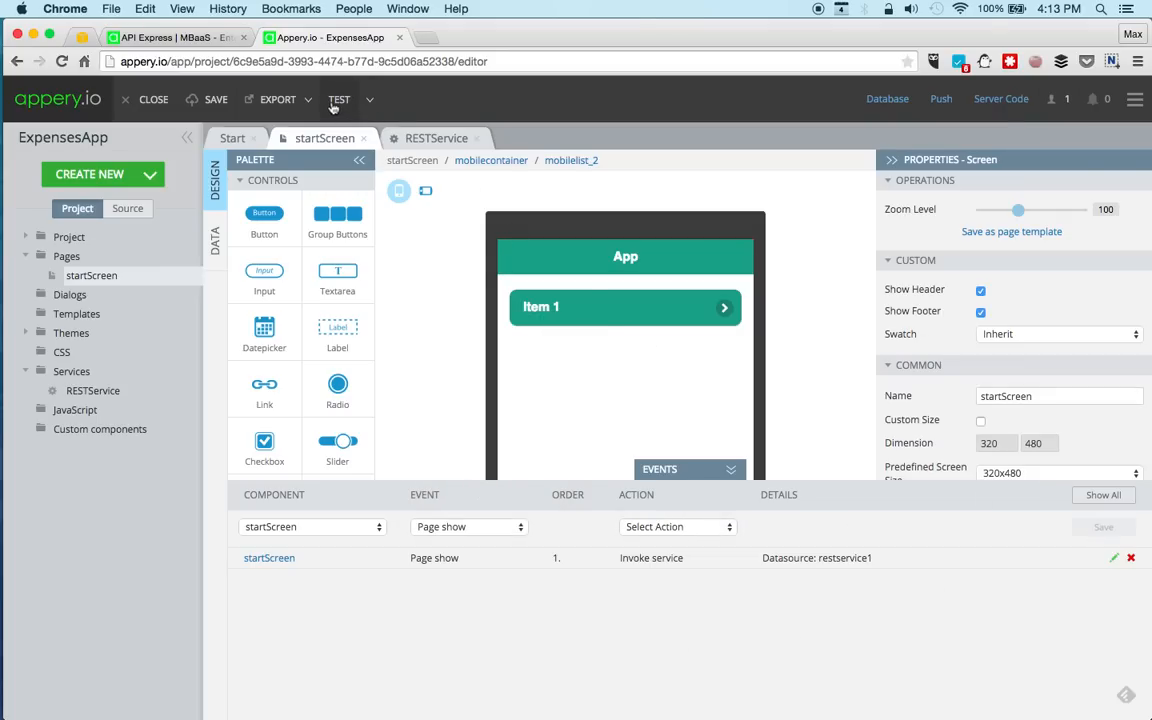
click(340, 100)
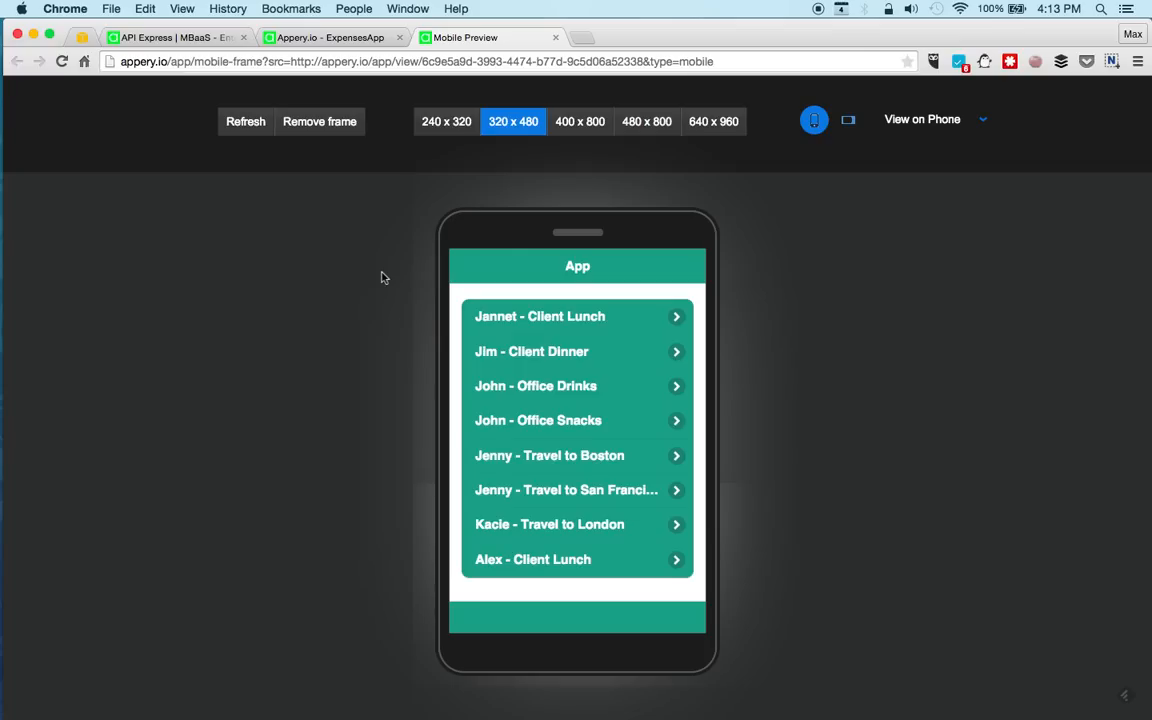
mouse_move(780, 364)
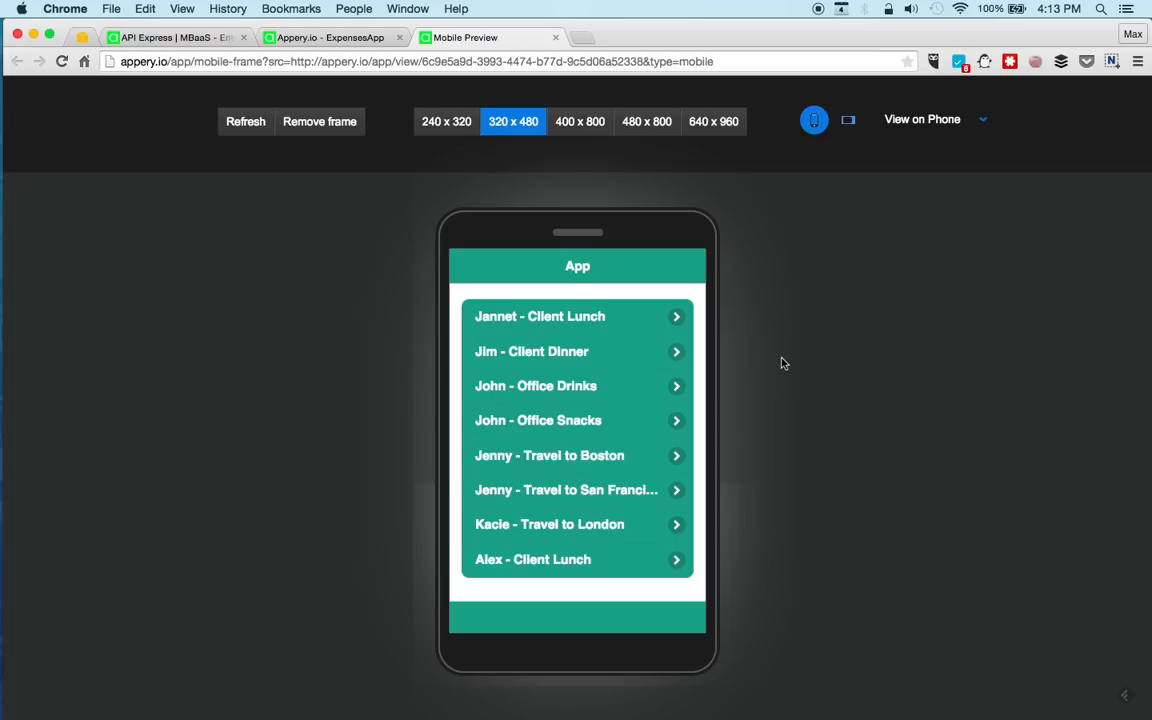
mouse_move(876, 176)
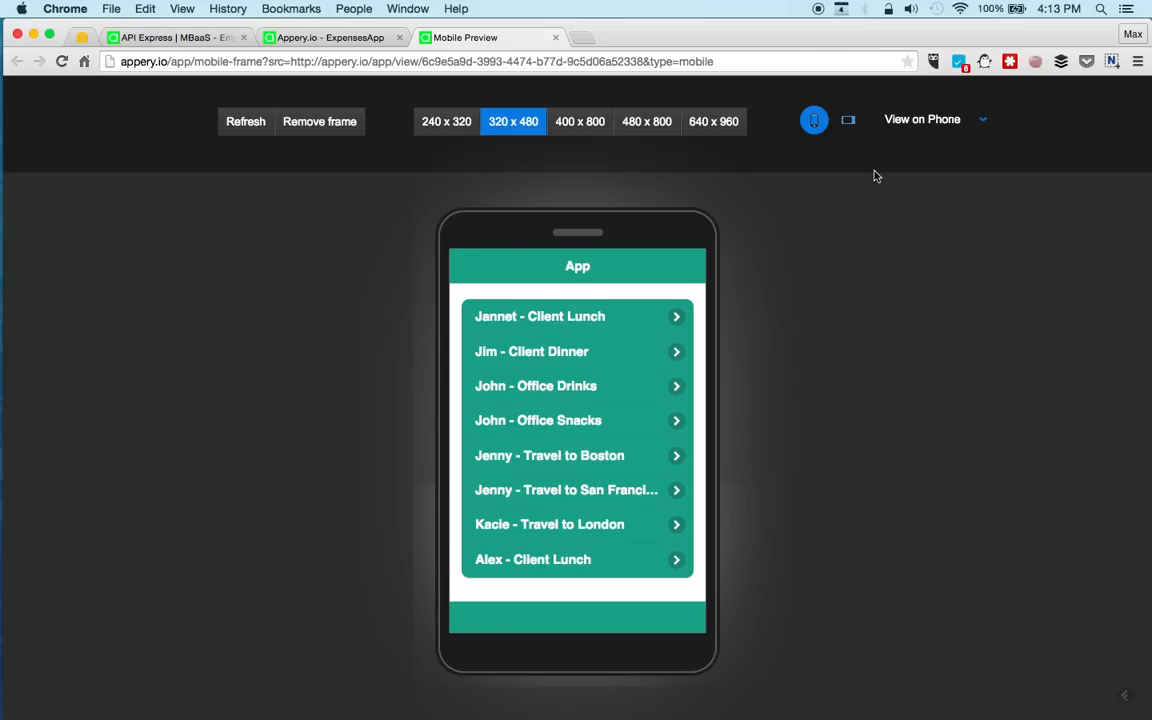